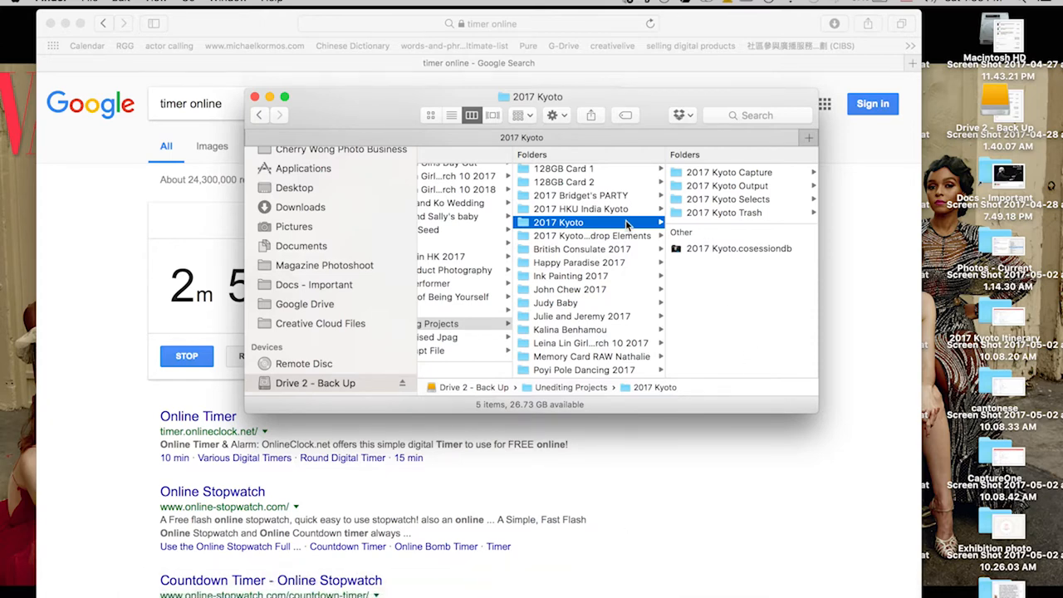
# Step: Browse the 2017 Kyoto Capture, Output, Selects and Trash folders, then launch 2017 Kyoto.cosessiondb in Capture One
pyautogui.click(585, 249)
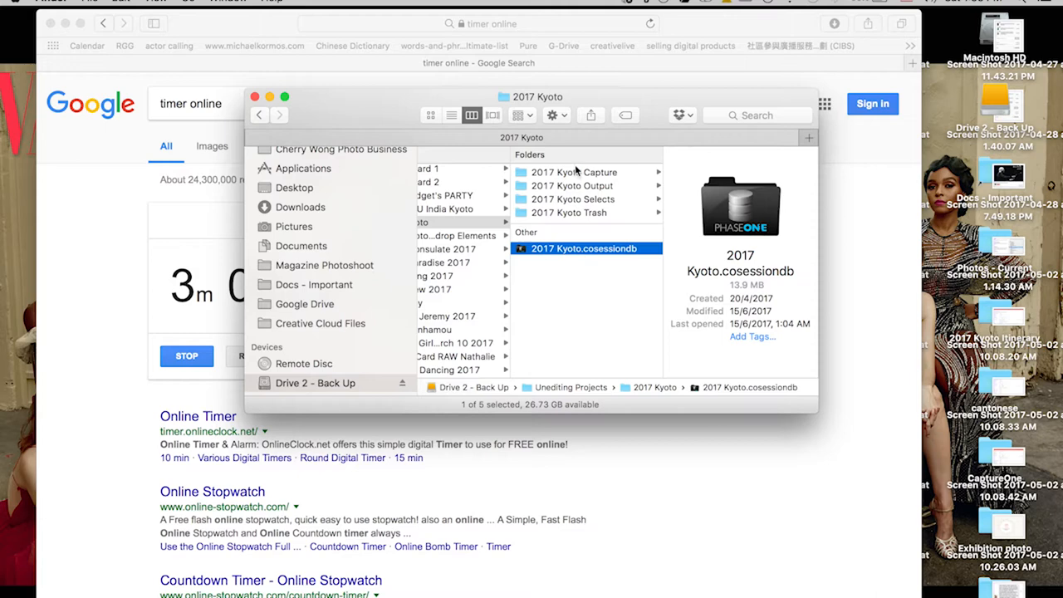
pyautogui.click(573, 171)
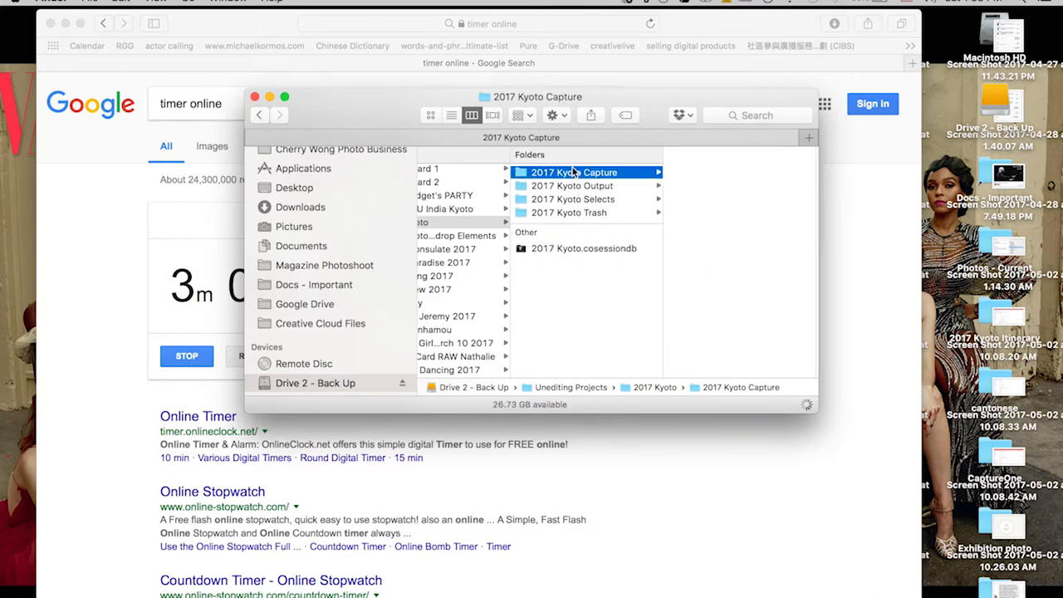
pyautogui.click(573, 171)
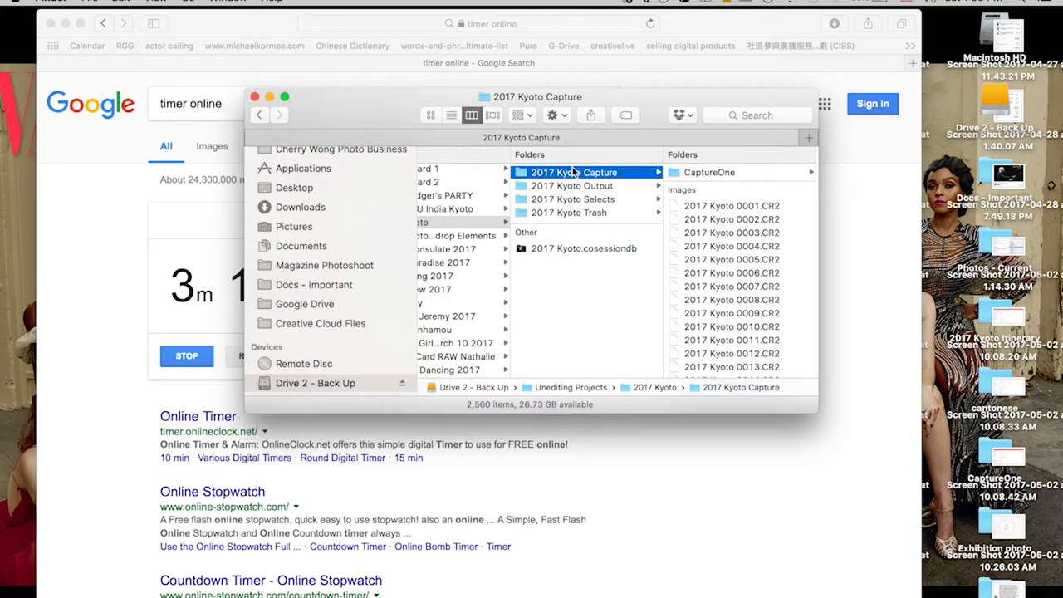
pyautogui.click(571, 186)
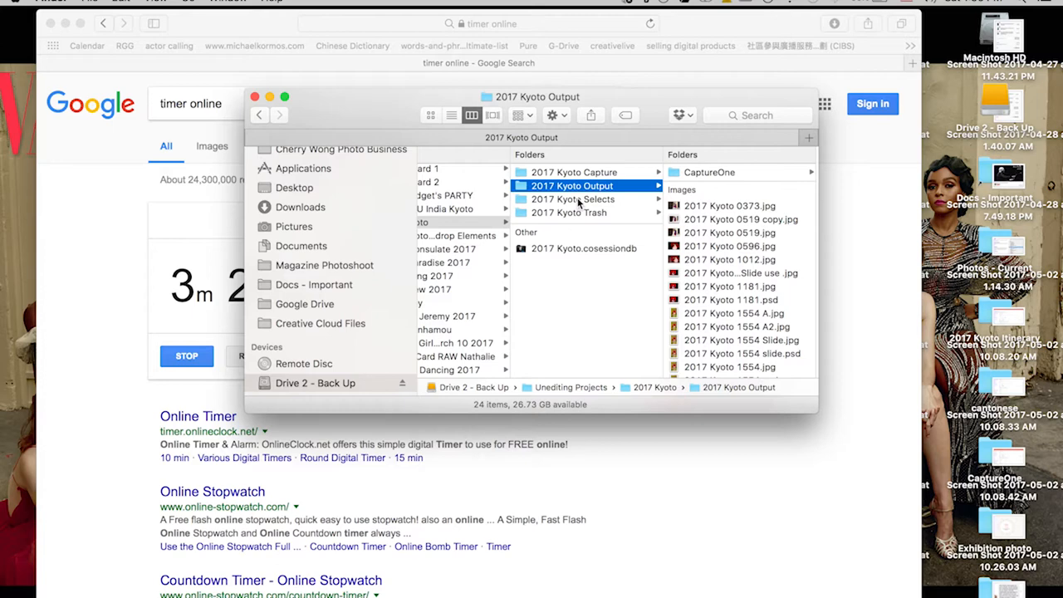
pyautogui.click(571, 199)
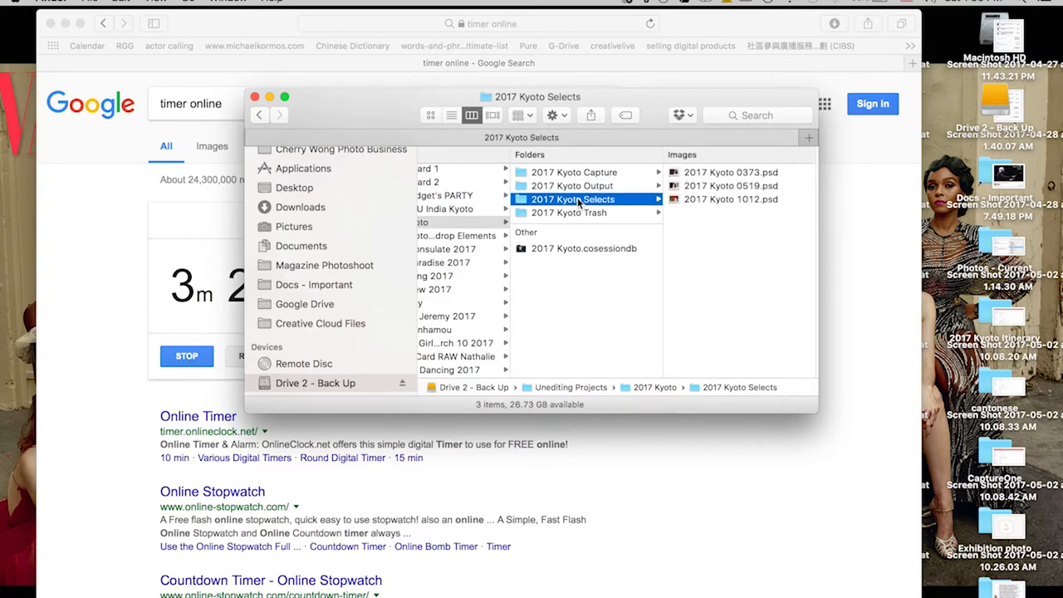
pyautogui.click(568, 212)
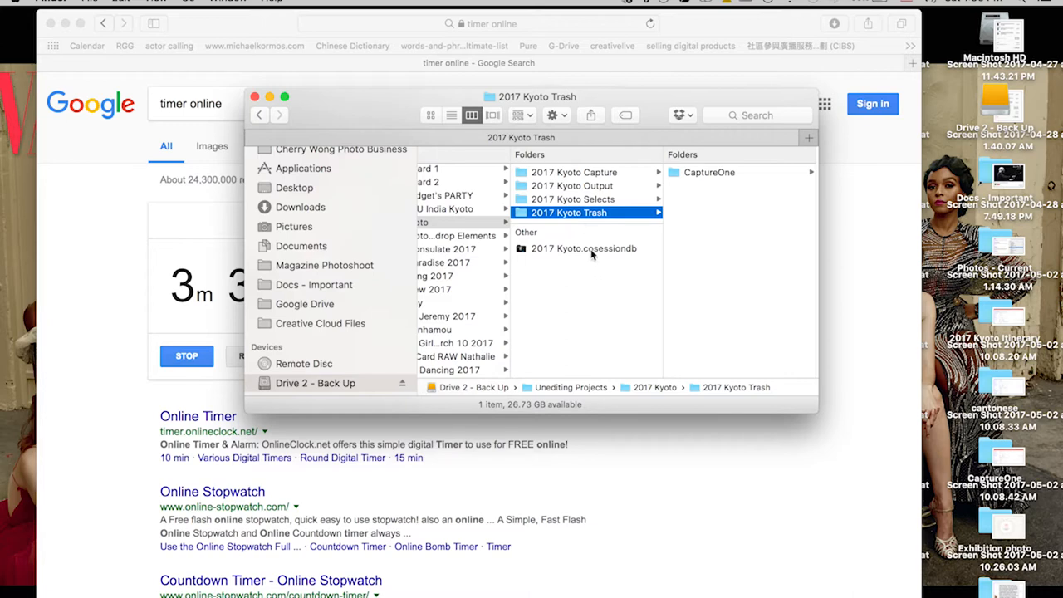
pyautogui.doubleClick(585, 249)
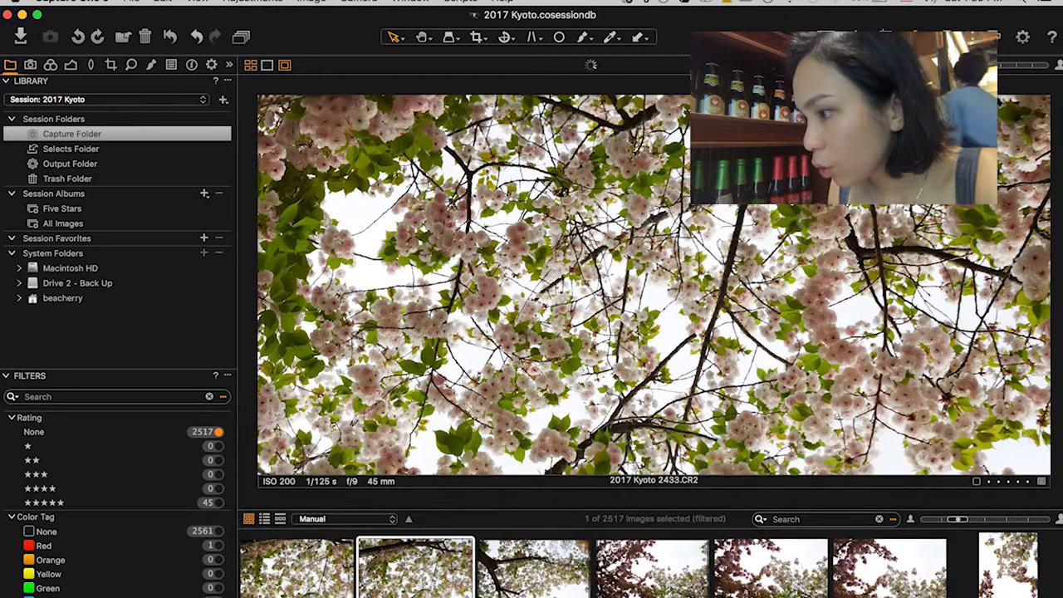
# Step: Show the Capture folder images and the full adjustment tool list, expanding the Vignetting tool
pyautogui.click(72, 133)
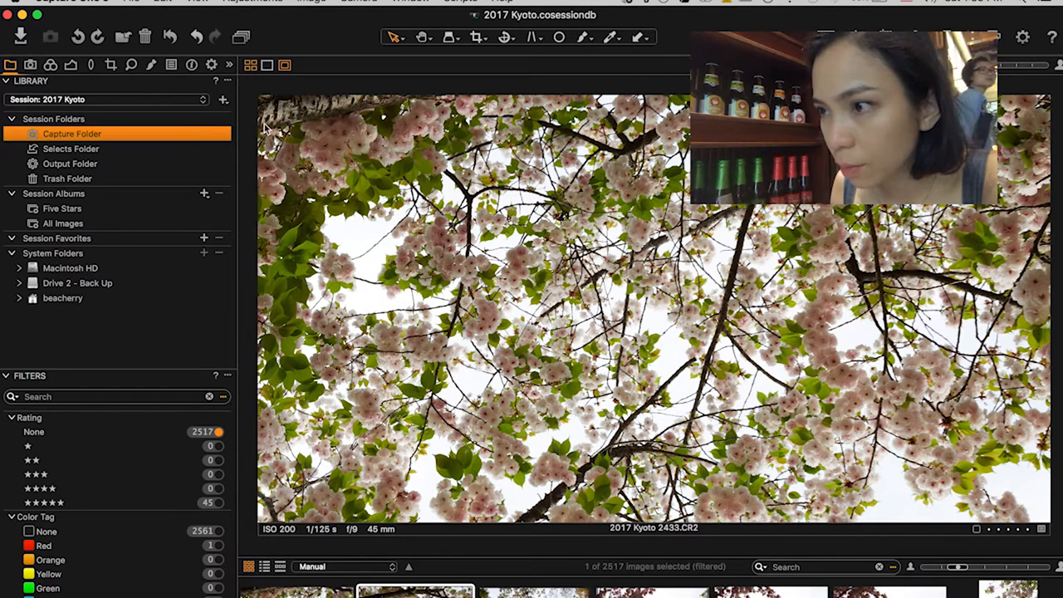
pyautogui.click(50, 65)
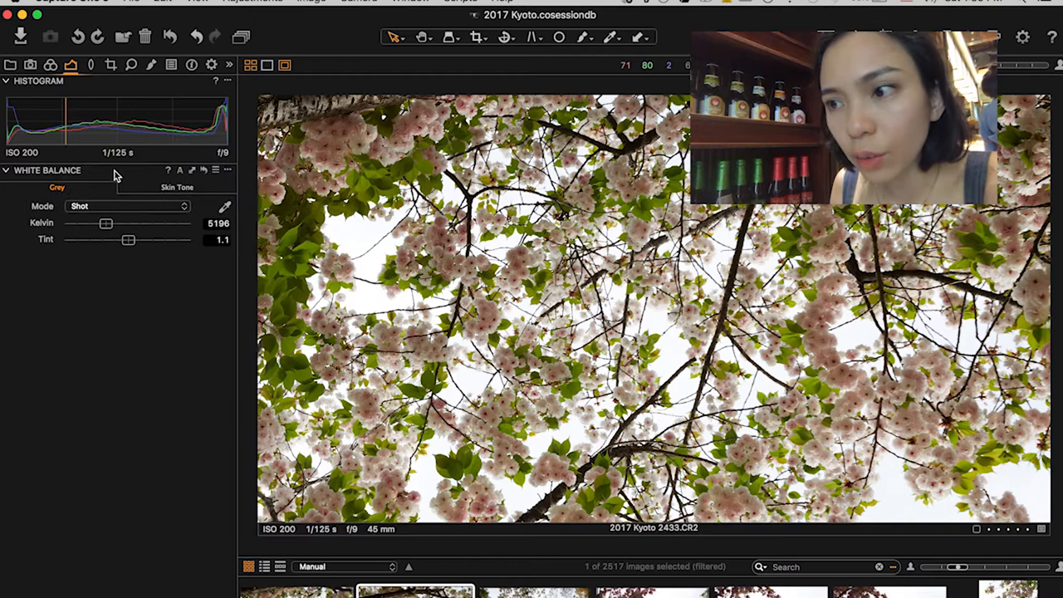
pyautogui.click(50, 65)
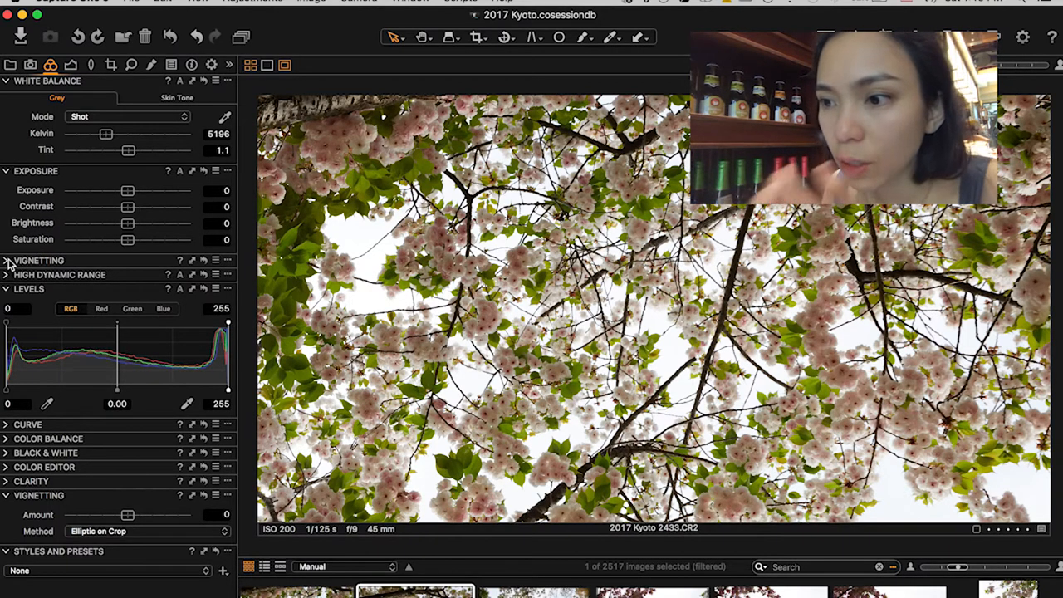
pyautogui.click(7, 259)
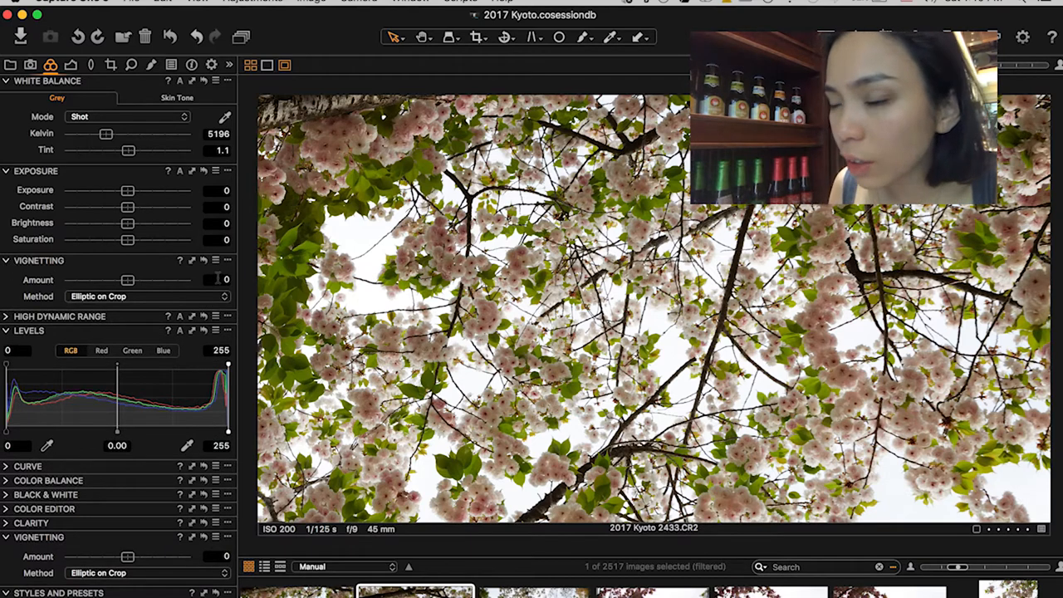
pyautogui.moveTo(229, 259)
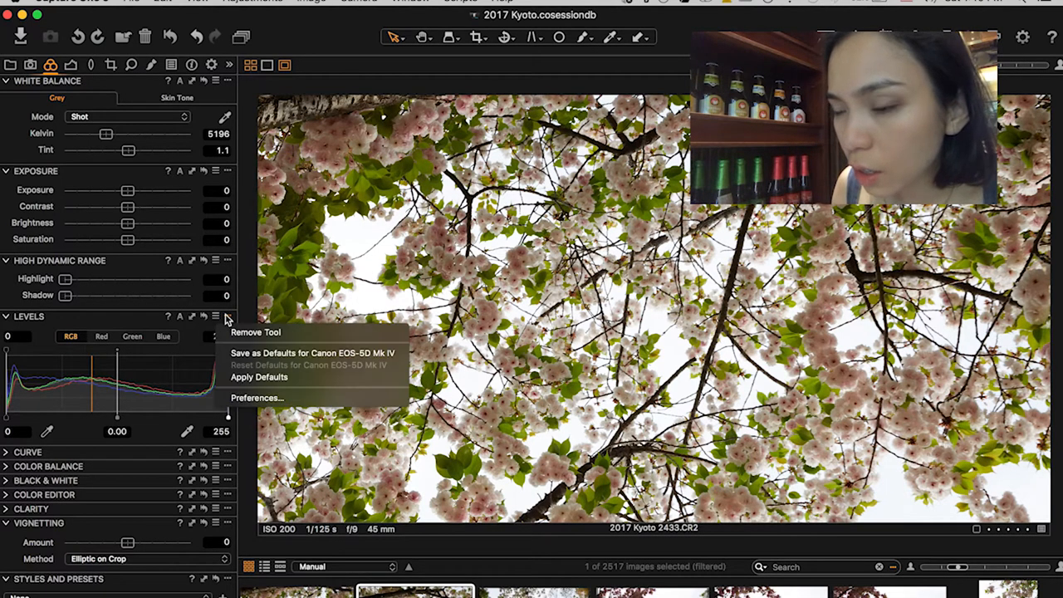
pyautogui.moveTo(256, 332)
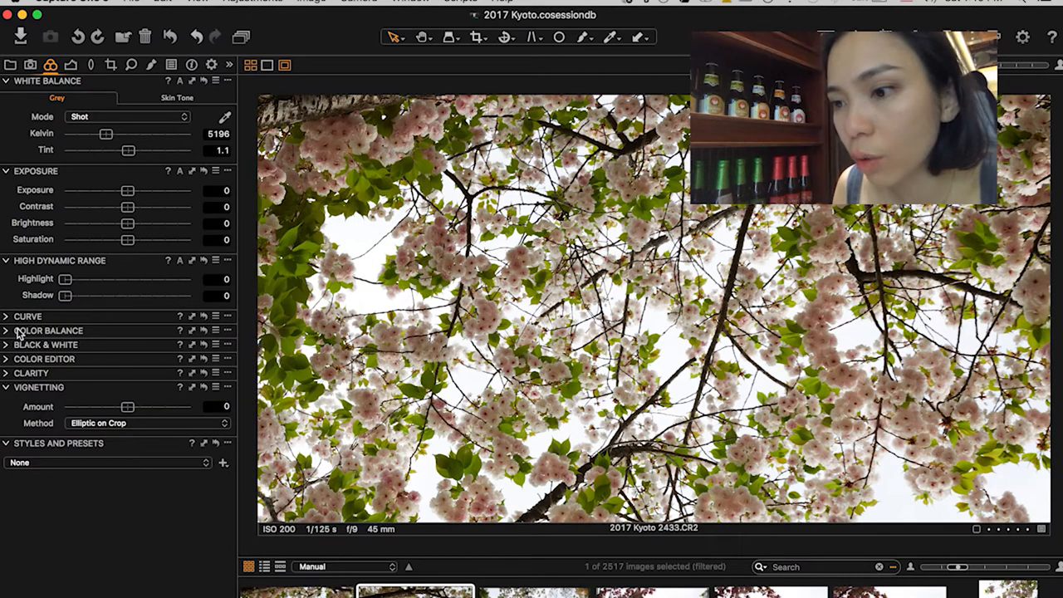
pyautogui.moveTo(73, 352)
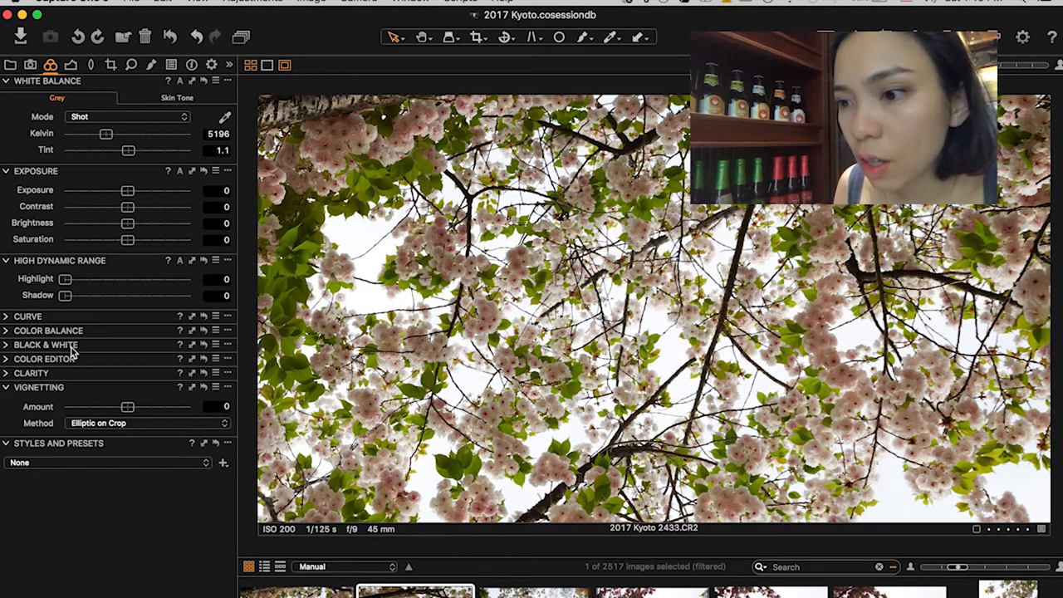
pyautogui.moveTo(101, 338)
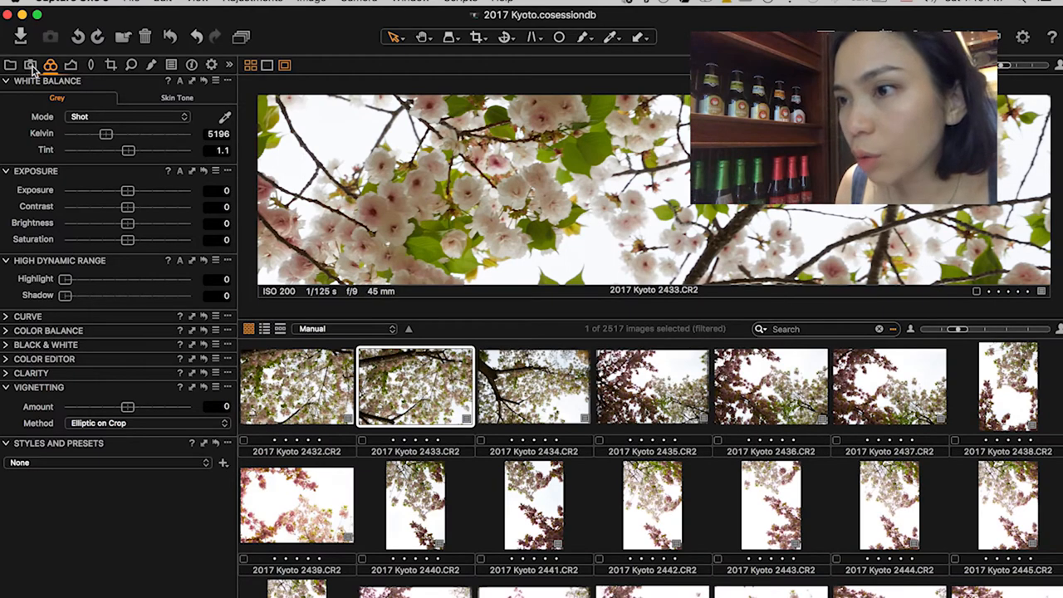
# Step: Show the session Library panel to locate the kimono portrait 2017 Kyoto 0589
pyautogui.click(10, 65)
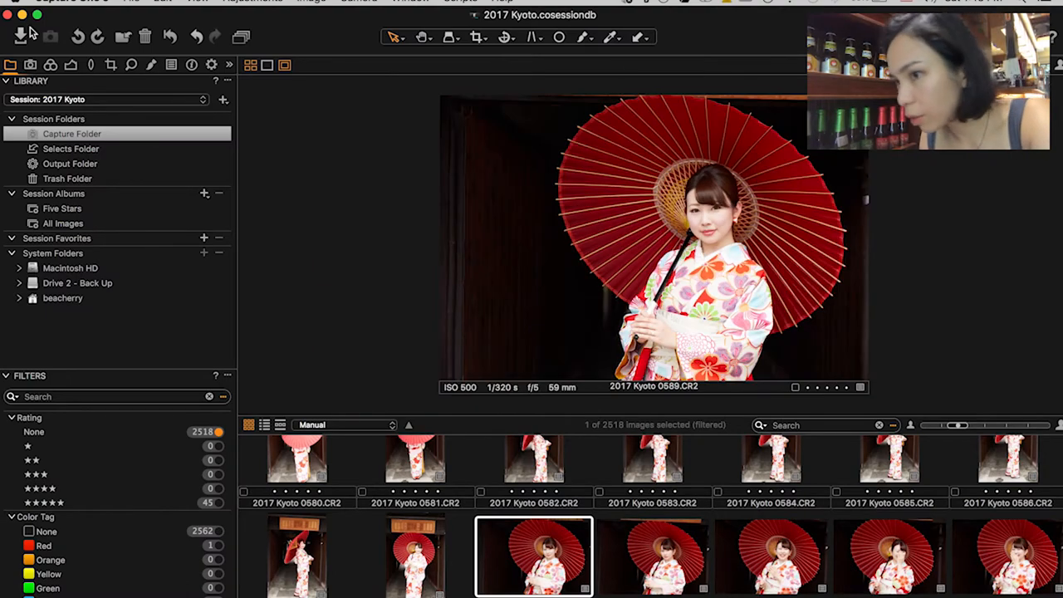
# Step: Return to the Exposure tool tab showing White Balance, Exposure and High Dynamic Range
pyautogui.click(50, 65)
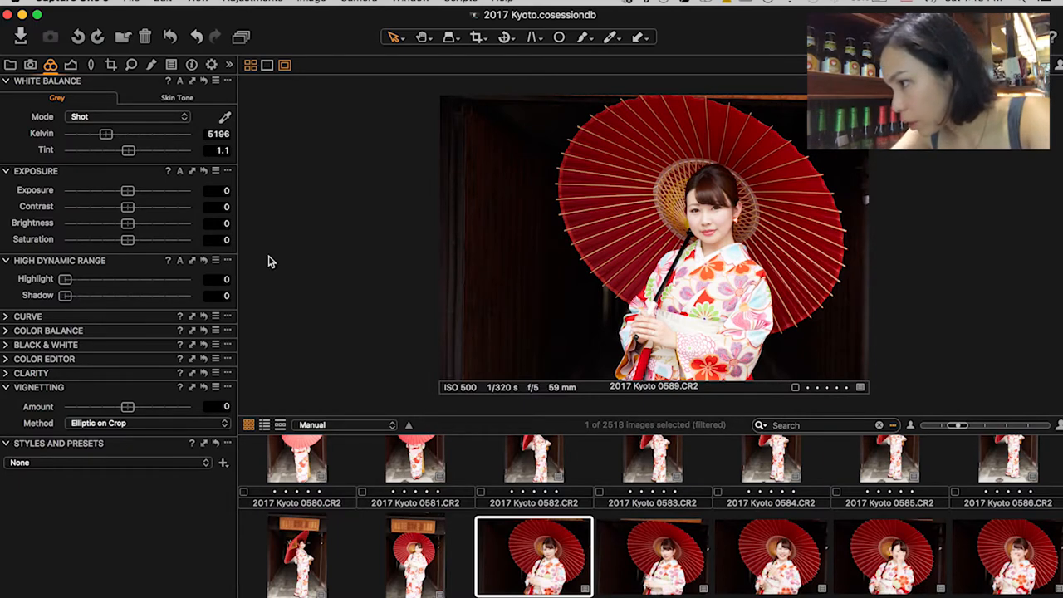
pyautogui.moveTo(407, 289)
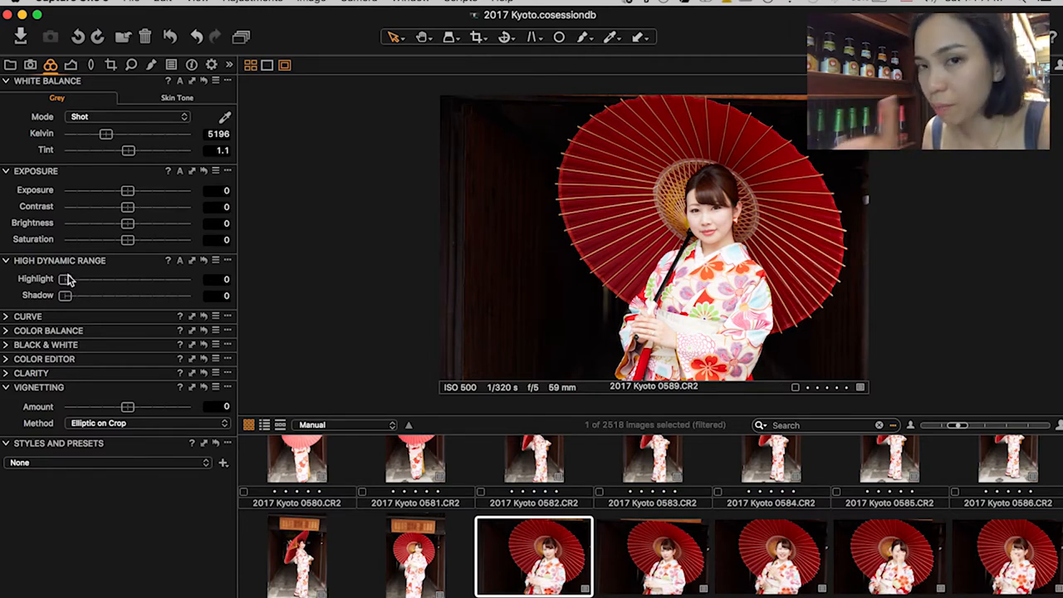
pyautogui.moveTo(69, 281)
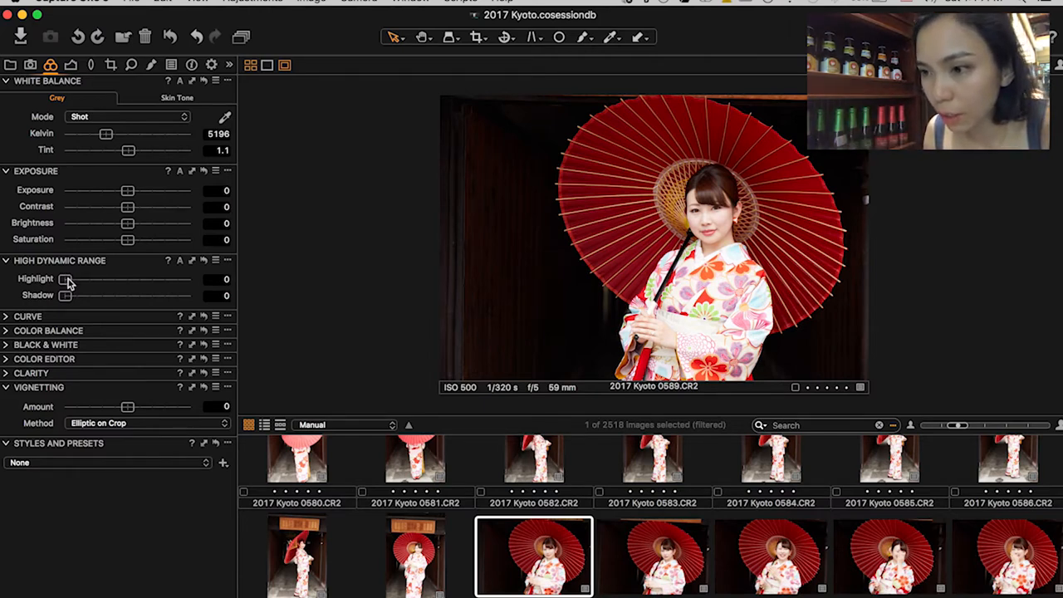
# Step: Raise HDR Highlight recovery to its maximum of 100 and OK the SpyderUtility calibration reminder
pyautogui.moveTo(64, 279); pyautogui.dragTo(186, 279)
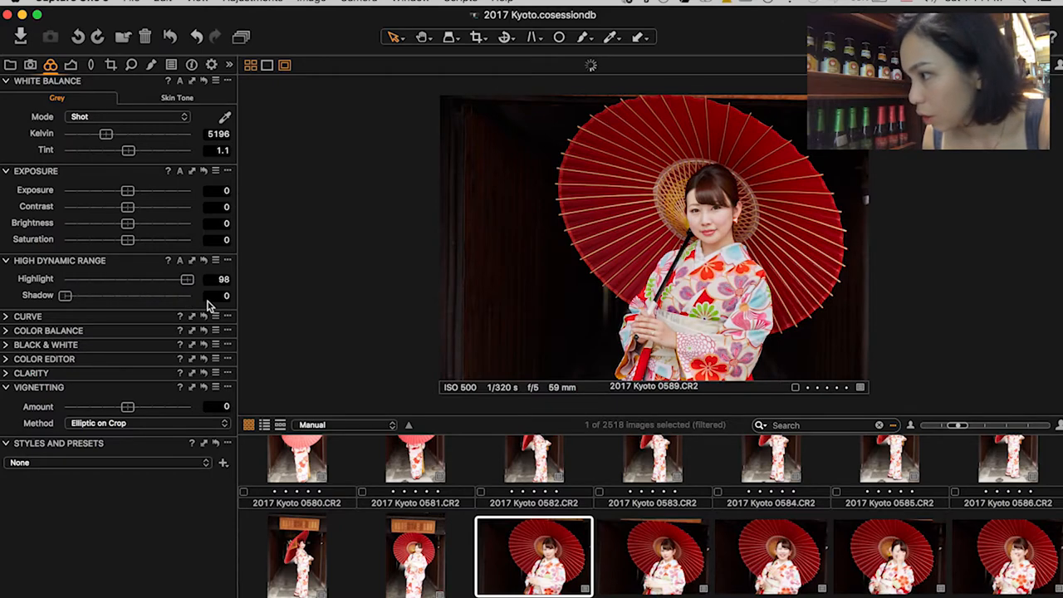
pyautogui.moveTo(186, 279); pyautogui.dragTo(191, 279)
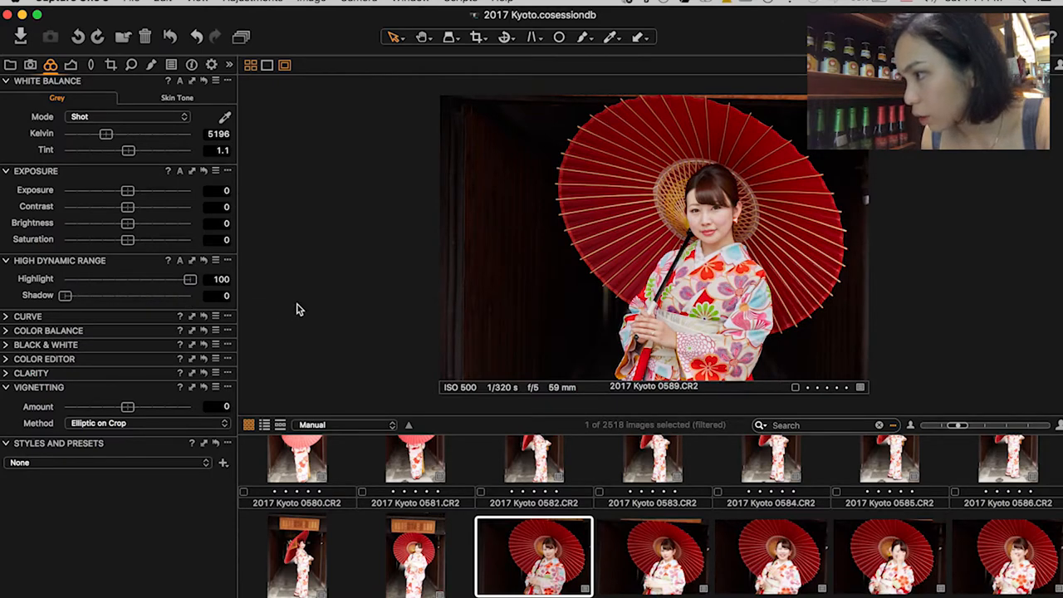
pyautogui.moveTo(245, 309)
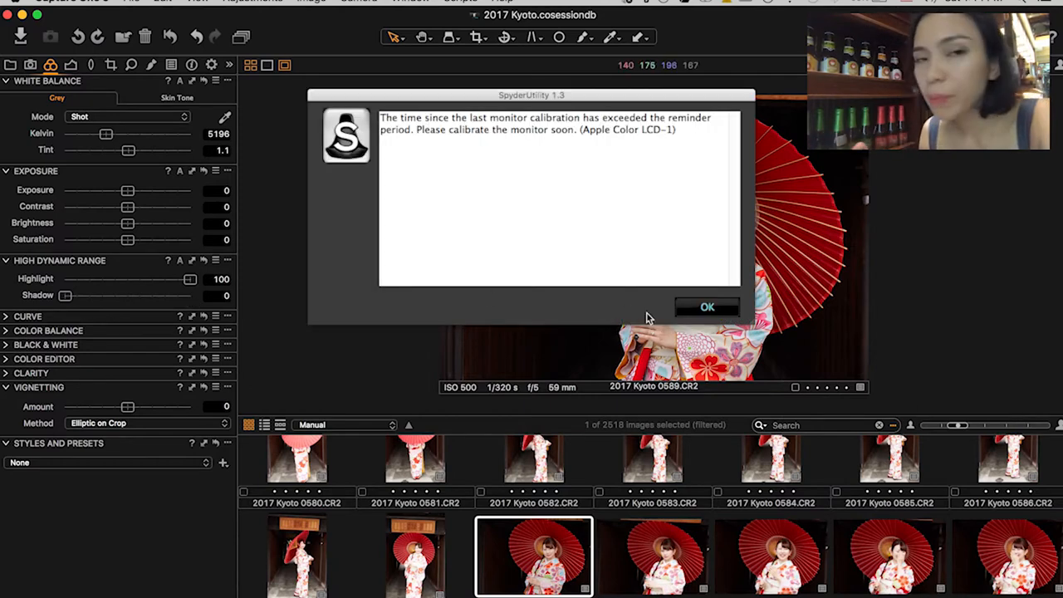
pyautogui.click(708, 306)
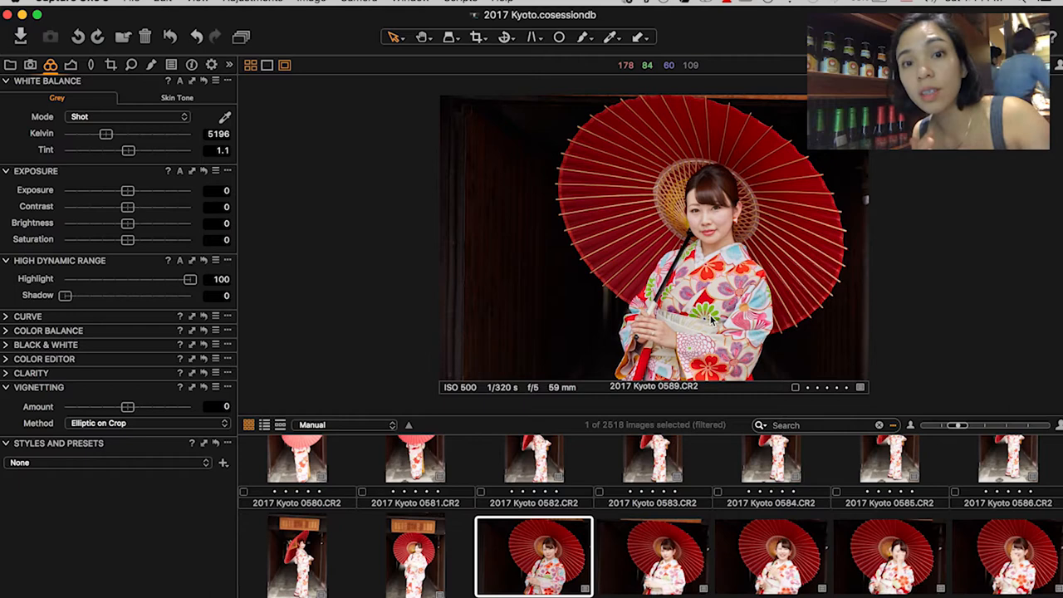
pyautogui.moveTo(345, 302)
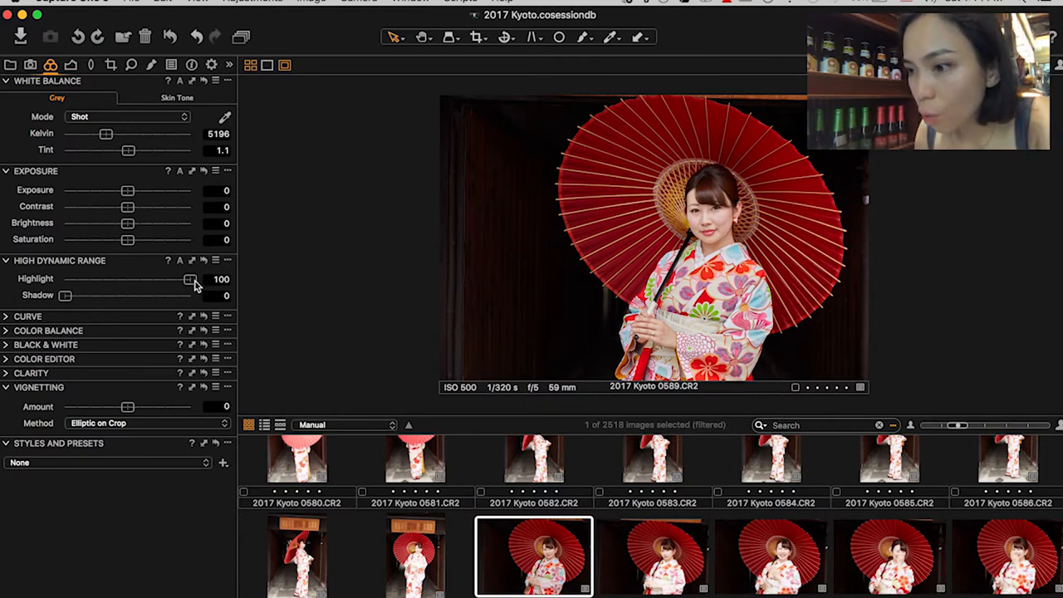
# Step: Test the HDR Highlight and Shadow sliders across their full range, returning Shadow to zero
pyautogui.moveTo(189, 279); pyautogui.dragTo(80, 279)
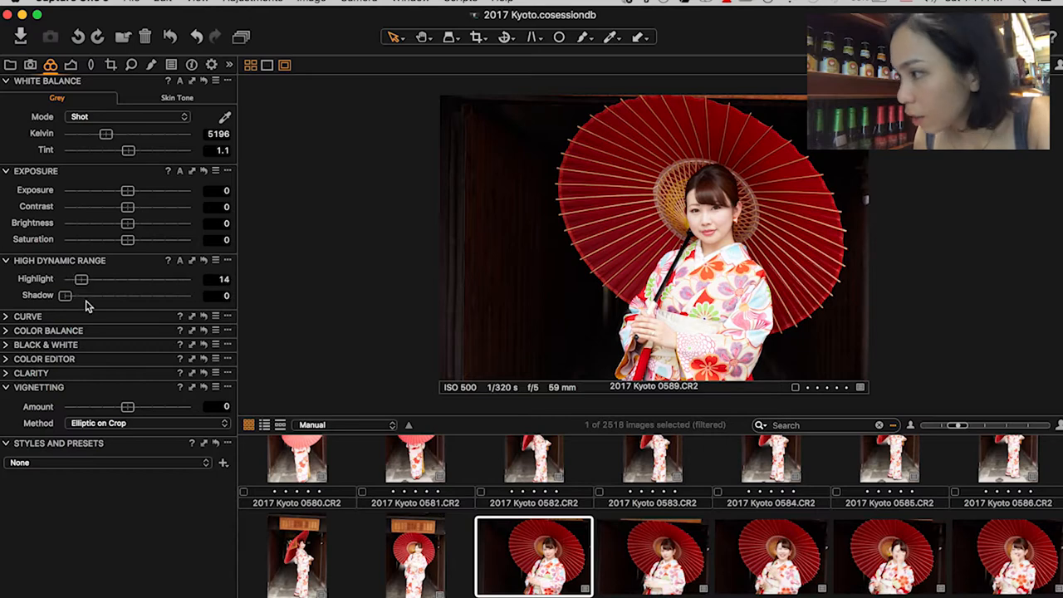
pyautogui.moveTo(80, 279); pyautogui.dragTo(189, 279)
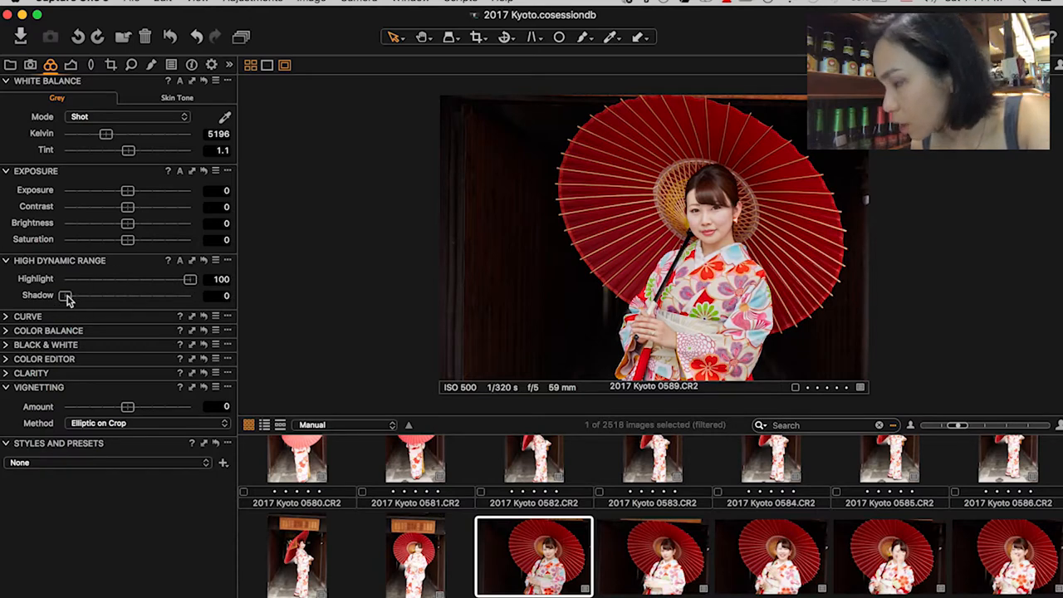
pyautogui.moveTo(67, 295); pyautogui.dragTo(190, 295)
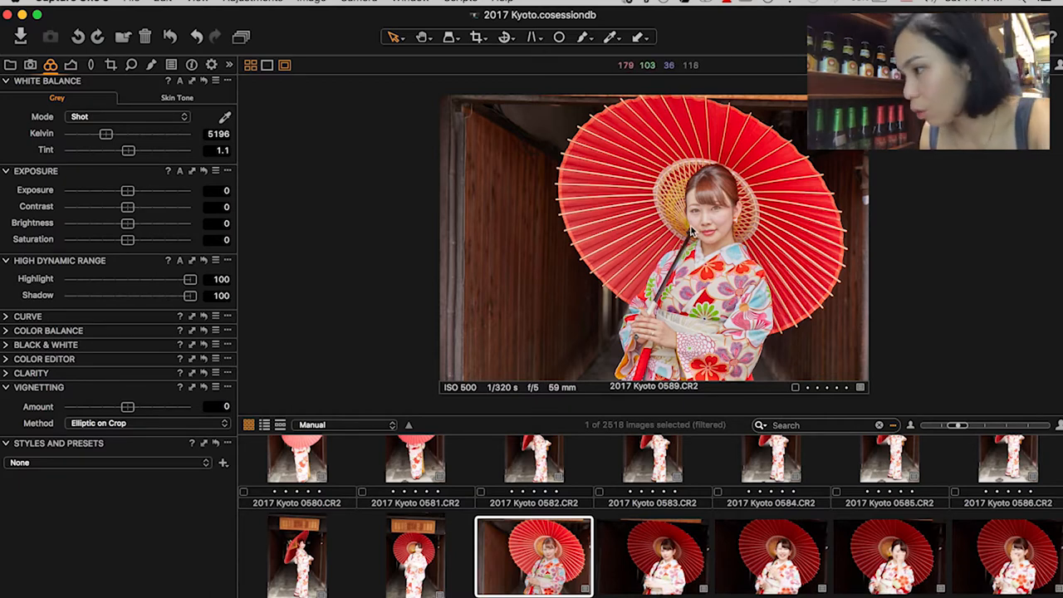
pyautogui.moveTo(190, 296); pyautogui.dragTo(64, 296)
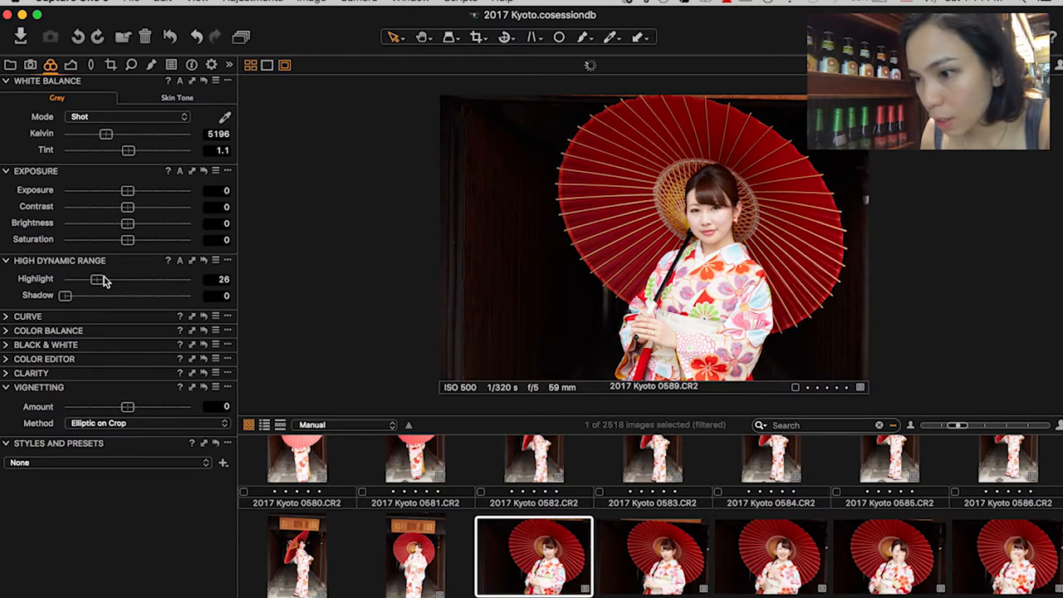
# Step: Settle Highlight recovery near 8 and add a new local adjustment layer for the background
pyautogui.moveTo(98, 279); pyautogui.dragTo(76, 279)
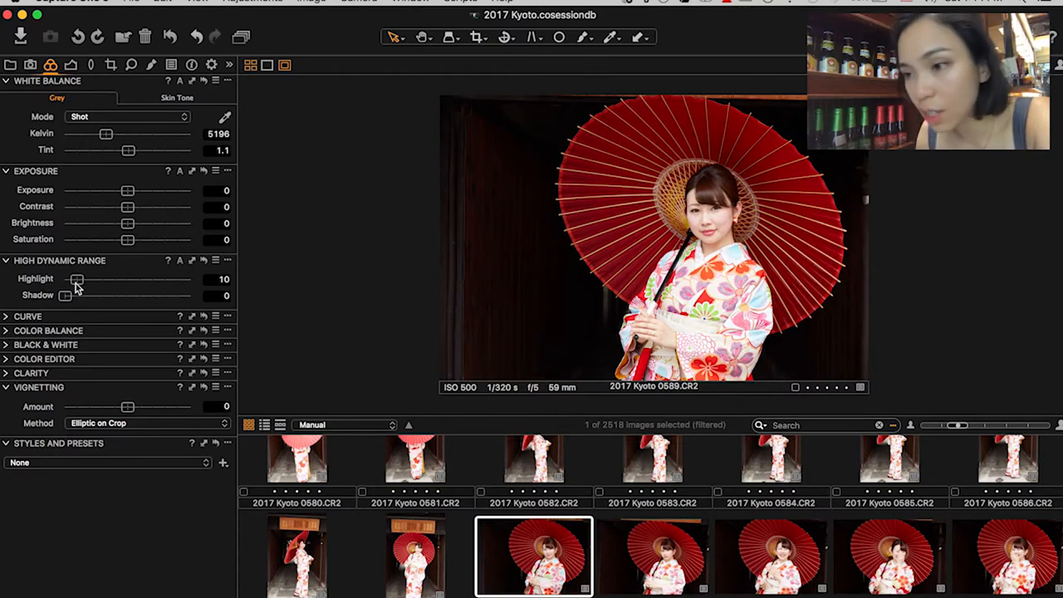
pyautogui.moveTo(76, 279); pyautogui.dragTo(71, 279)
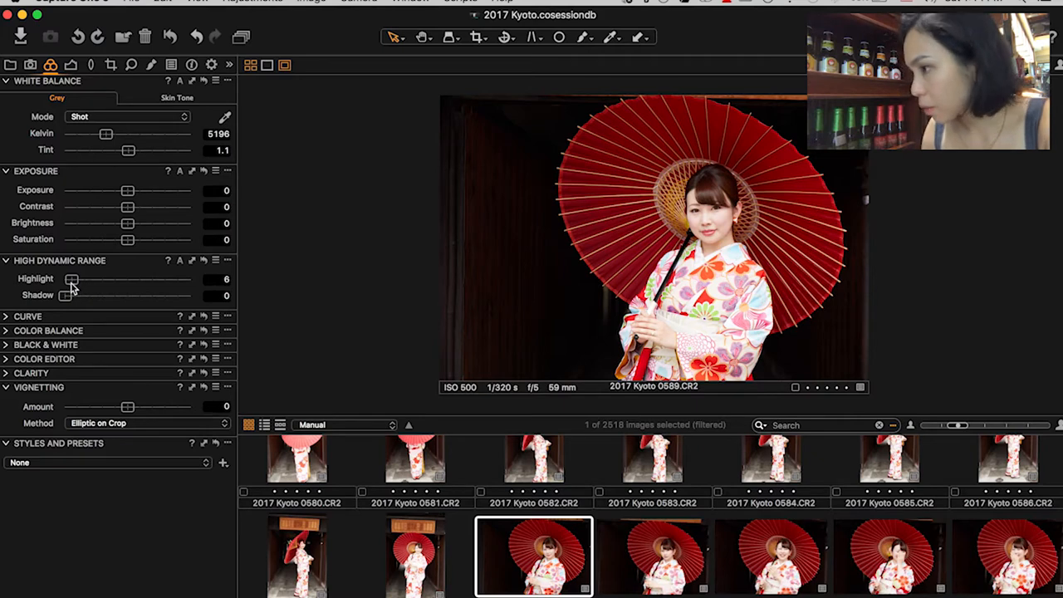
pyautogui.moveTo(73, 279); pyautogui.dragTo(76, 279)
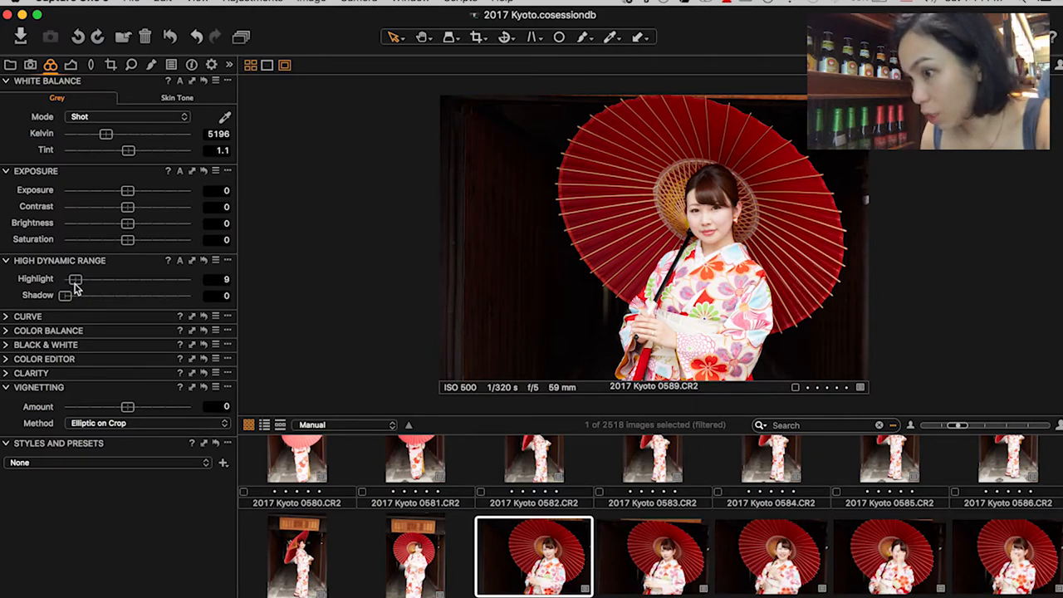
pyautogui.moveTo(76, 279); pyautogui.dragTo(73, 279)
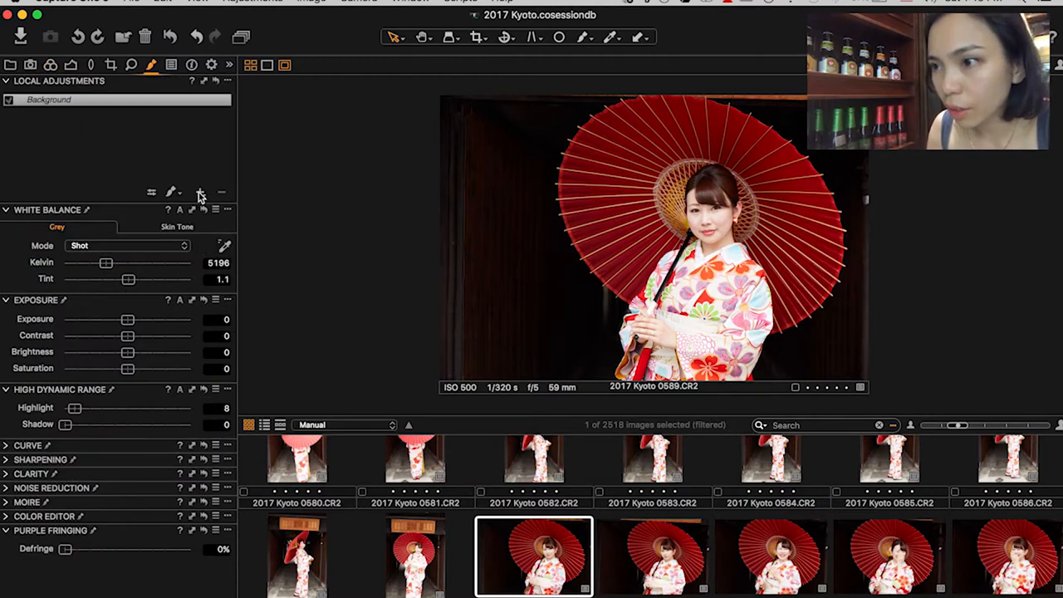
pyautogui.click(199, 193)
pyautogui.write('background')
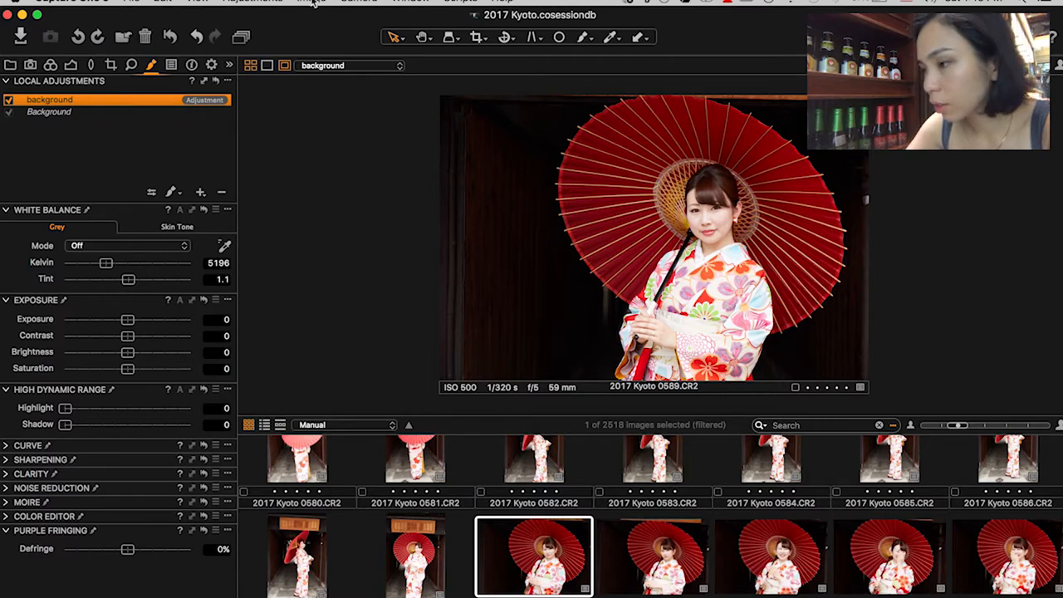
pyautogui.moveTo(364, 488)
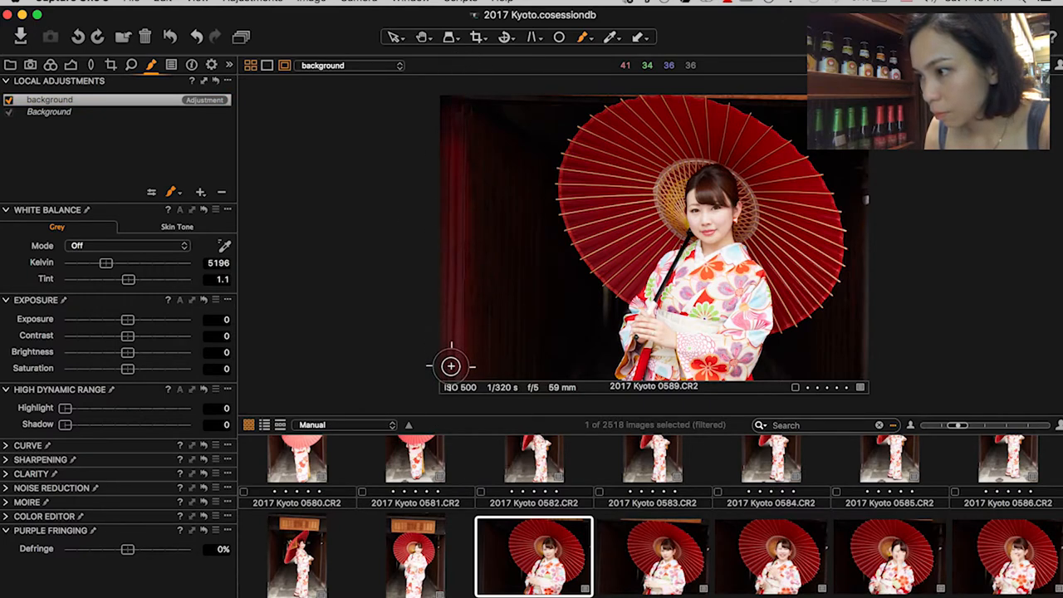
pyautogui.moveTo(468, 312)
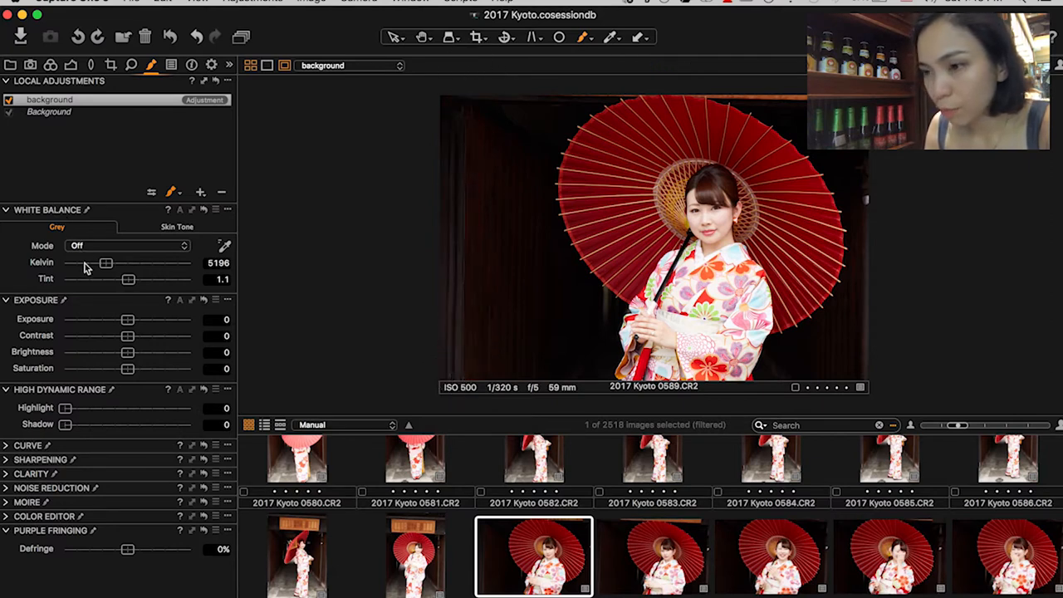
# Step: Lower the background layer's exposure to about -2.68, then return to whole-image adjustments
pyautogui.moveTo(126, 319); pyautogui.dragTo(93, 318)
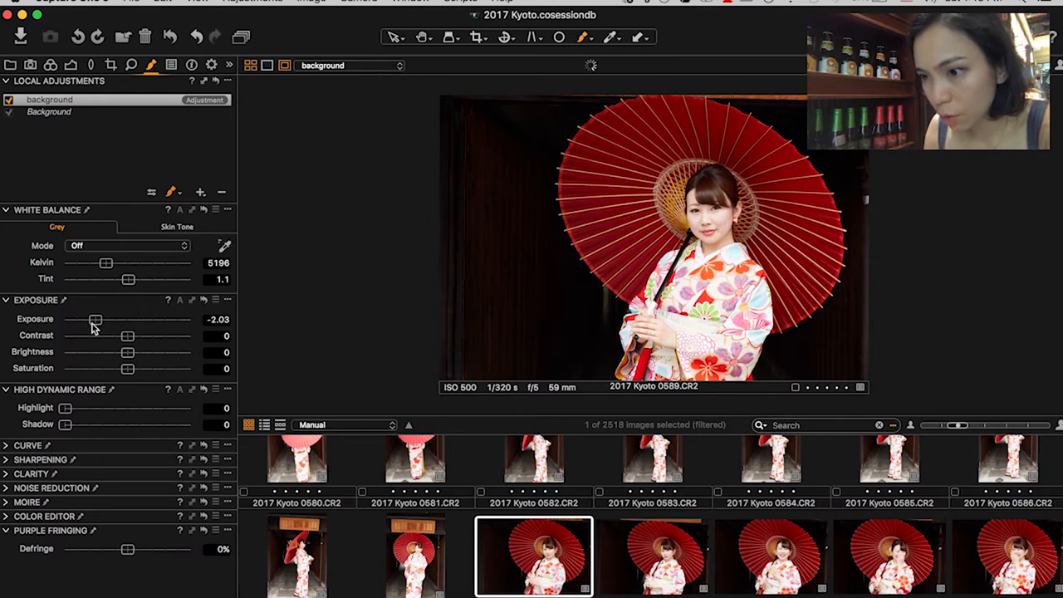
pyautogui.moveTo(93, 318); pyautogui.dragTo(81, 319)
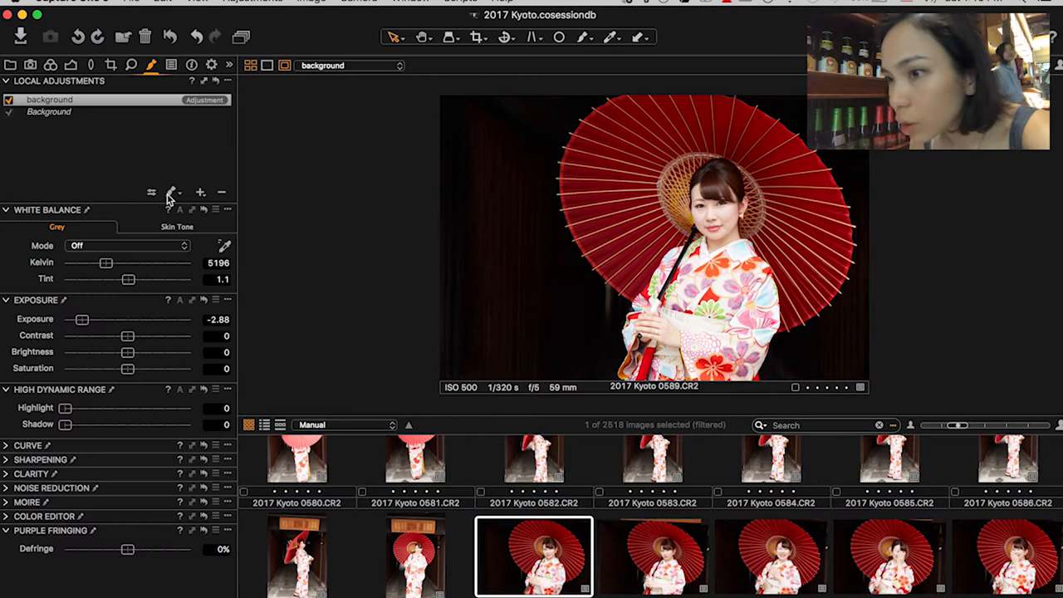
pyautogui.click(171, 192)
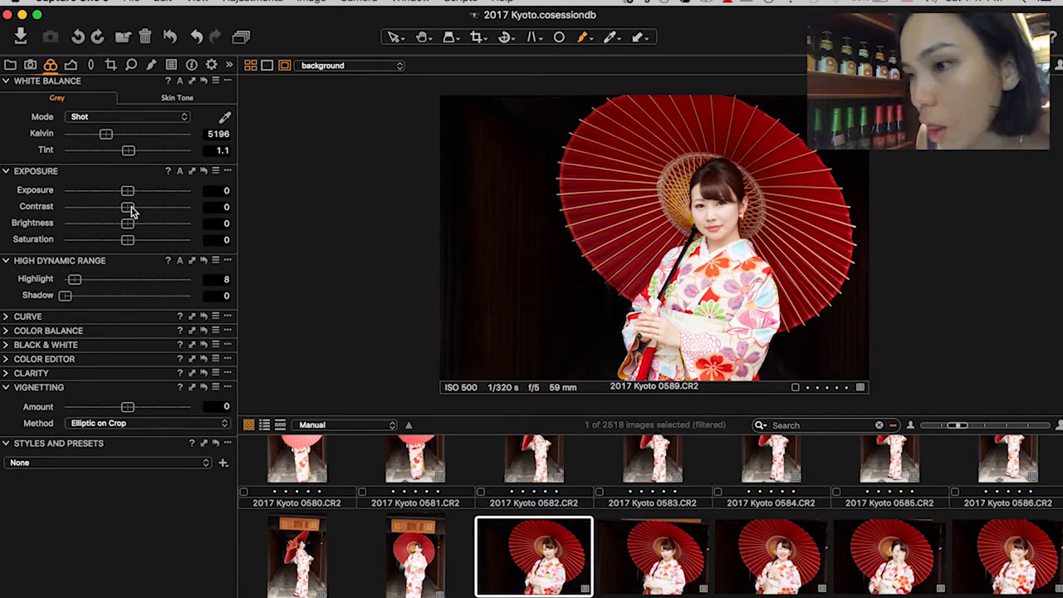
# Step: Try global contrast up to about 30 and settle it at a modest value around 10
pyautogui.moveTo(127, 206); pyautogui.dragTo(179, 206)
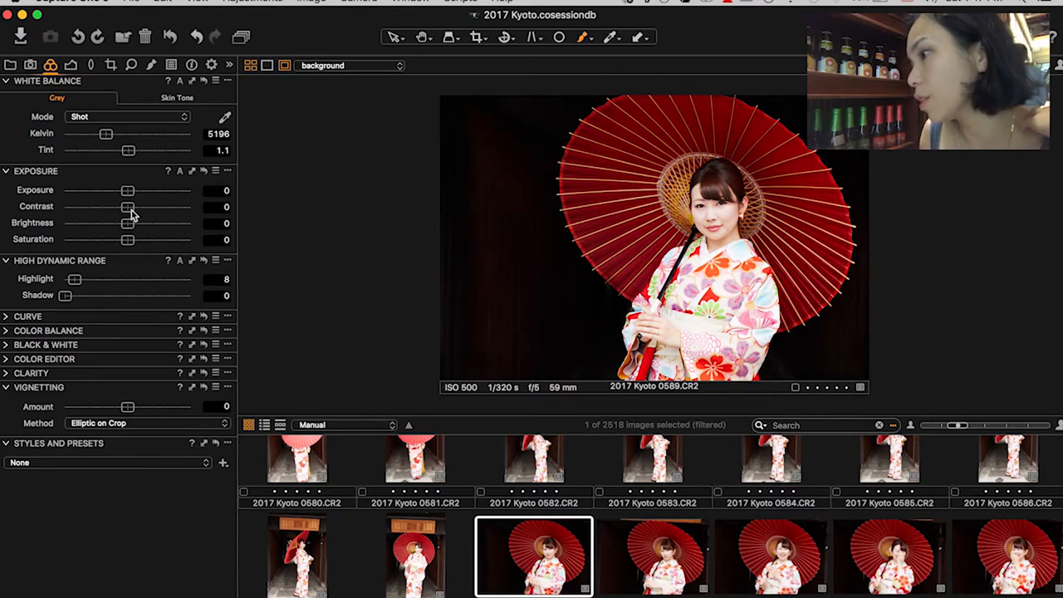
pyautogui.moveTo(126, 206); pyautogui.dragTo(165, 206)
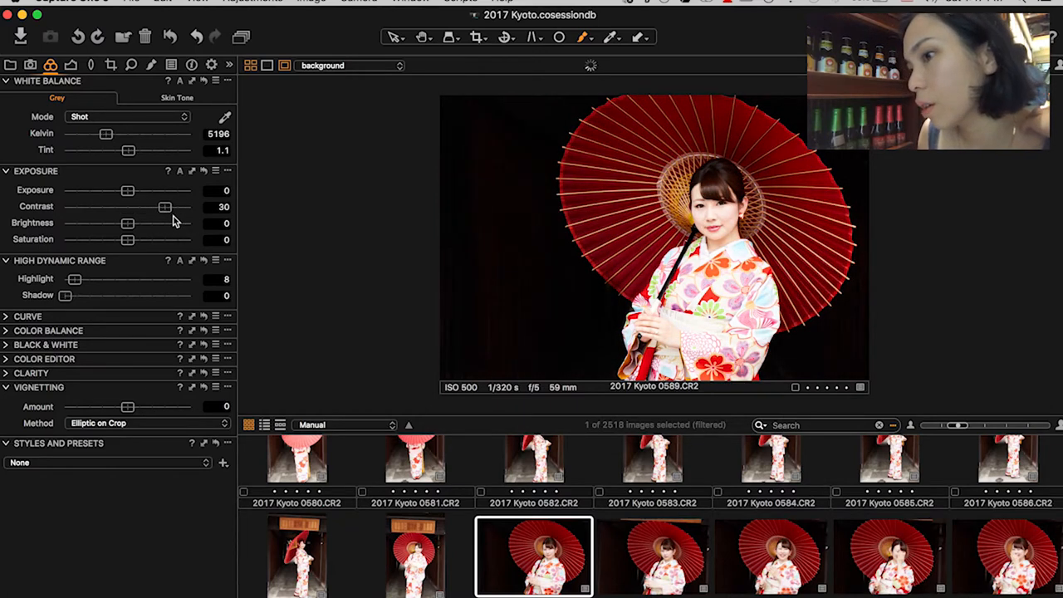
pyautogui.moveTo(163, 206); pyautogui.dragTo(170, 206)
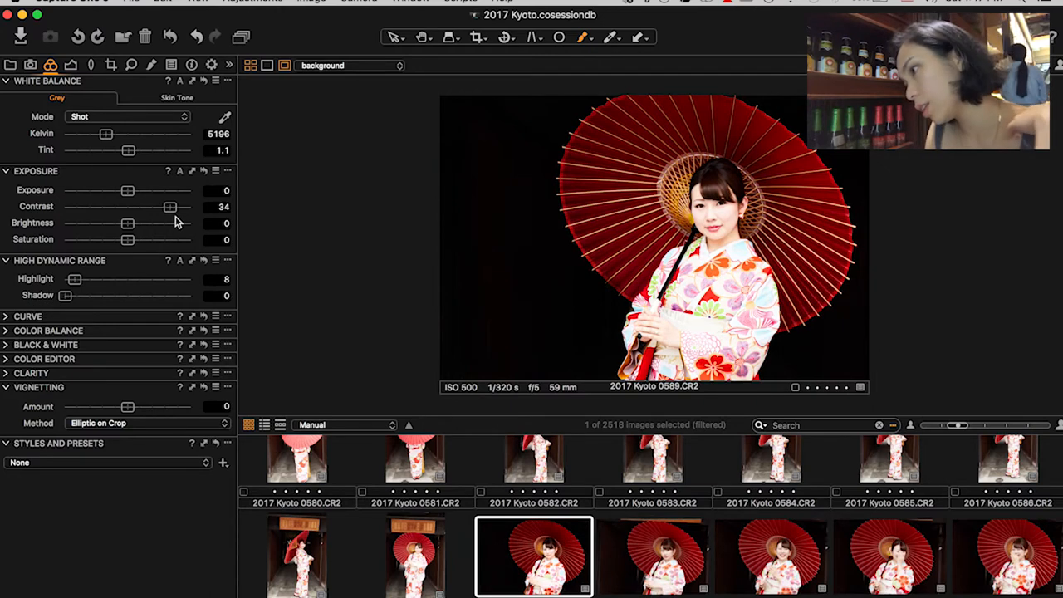
pyautogui.moveTo(169, 206); pyautogui.dragTo(149, 206)
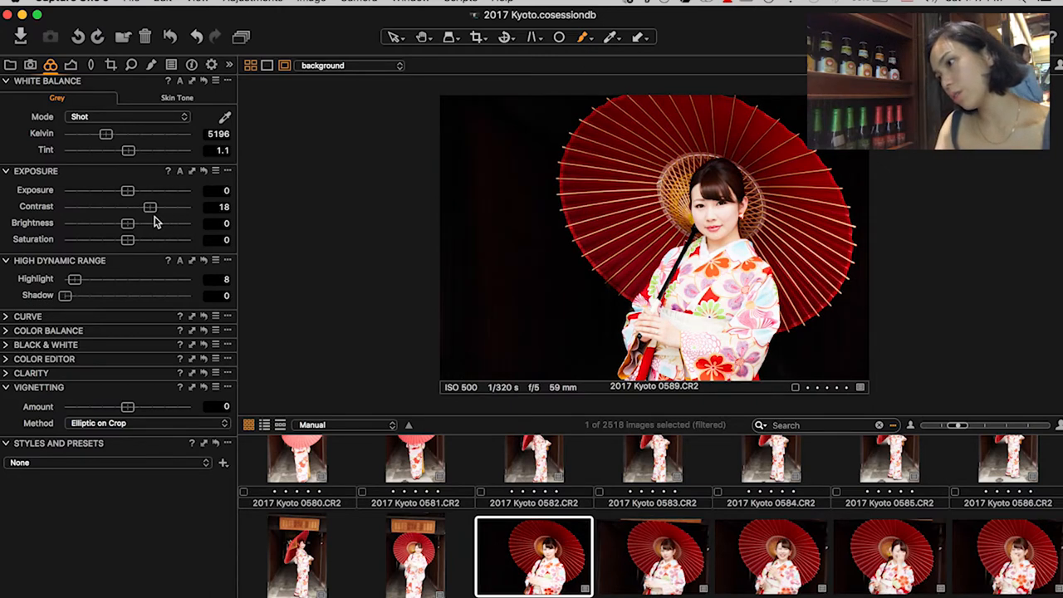
pyautogui.moveTo(149, 206); pyautogui.dragTo(139, 206)
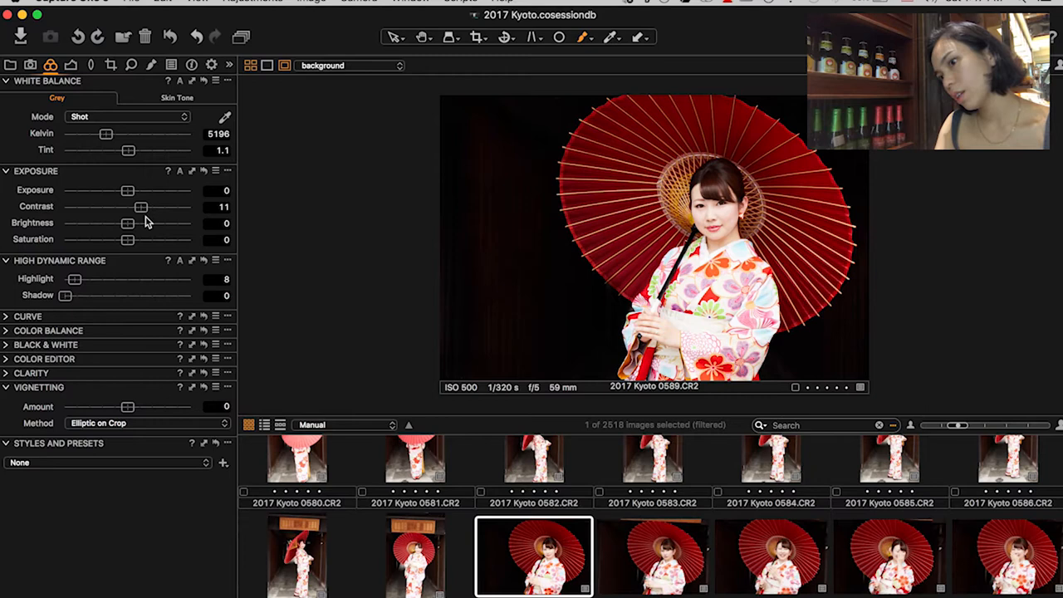
pyautogui.moveTo(139, 206); pyautogui.dragTo(134, 206)
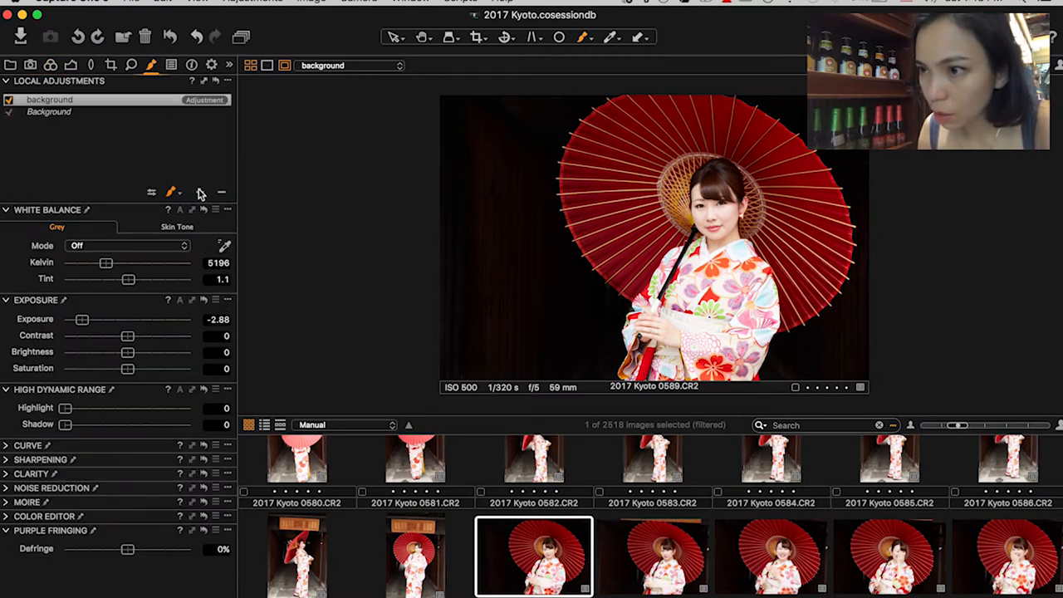
# Step: Add local adjustment layers umbrella and kimono, then select the umbrella layer to work on
pyautogui.click(200, 193)
pyautogui.write('umbrella')
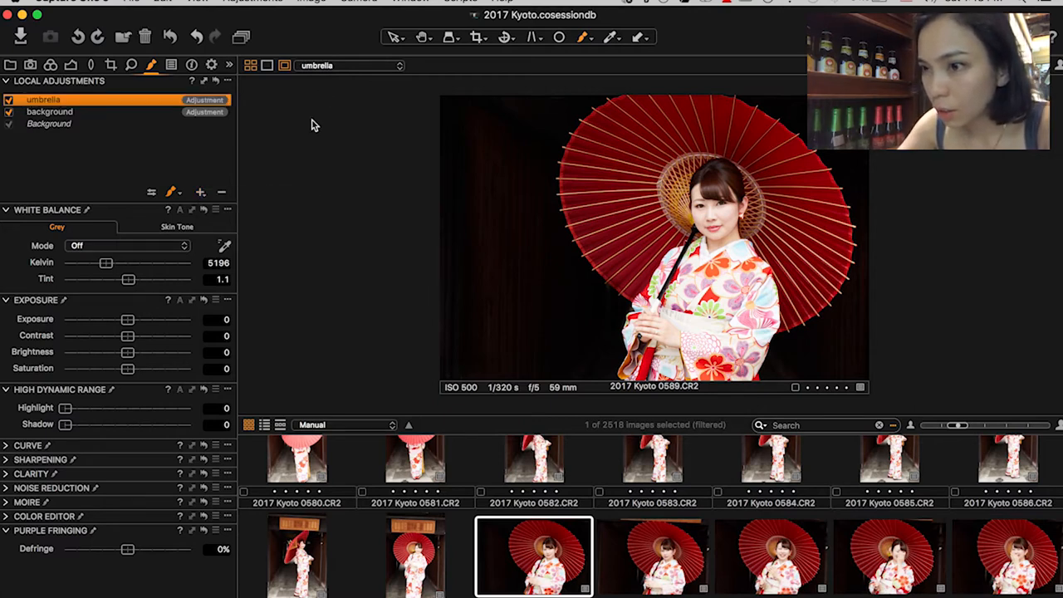
pyautogui.click(200, 193)
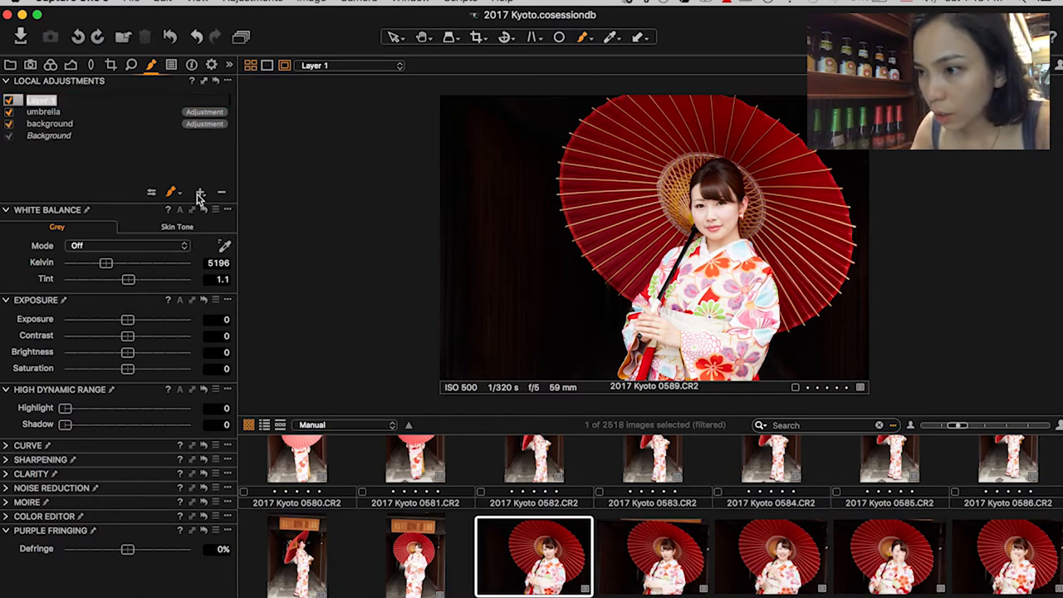
pyautogui.write('kimono')
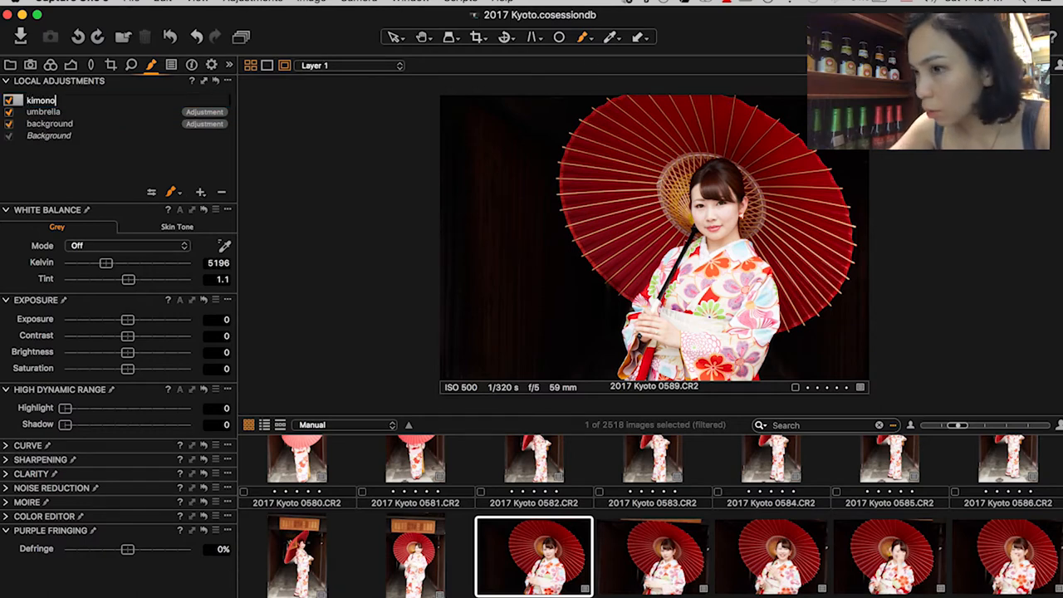
pyautogui.click(41, 100)
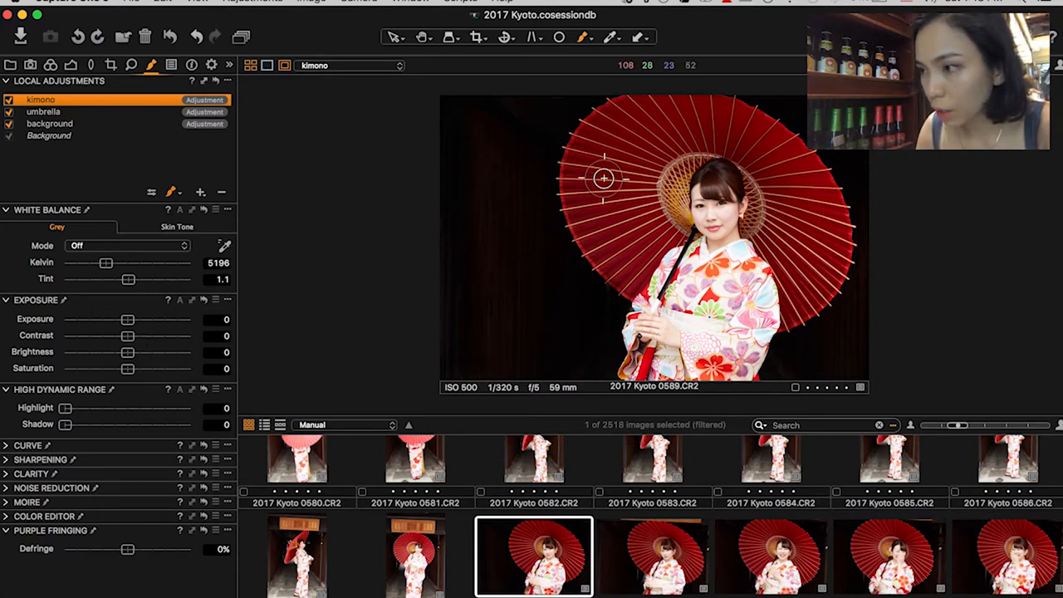
pyautogui.click(43, 111)
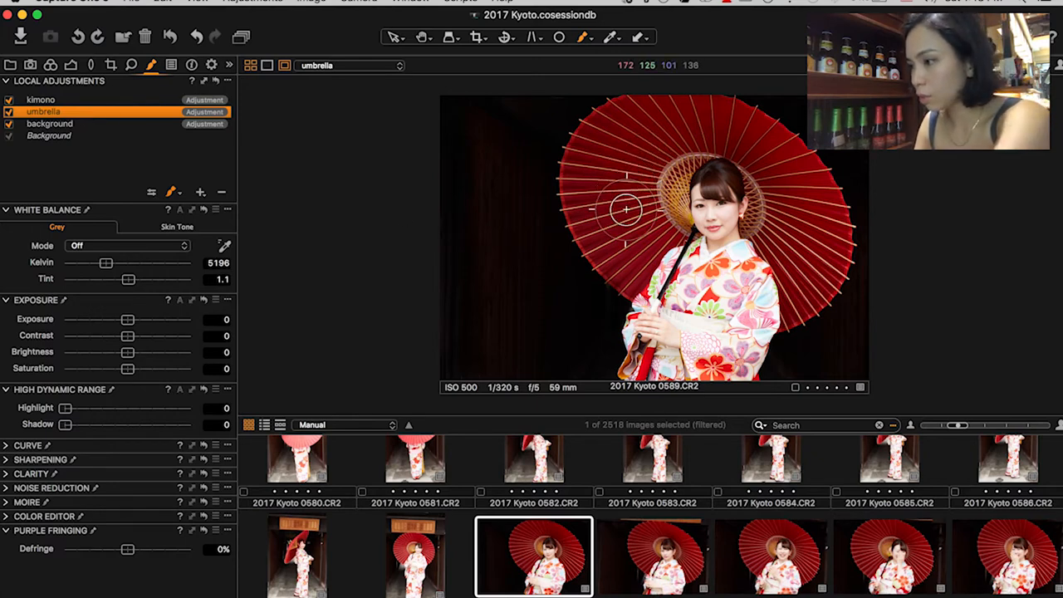
pyautogui.moveTo(628, 210); pyautogui.dragTo(601, 255)
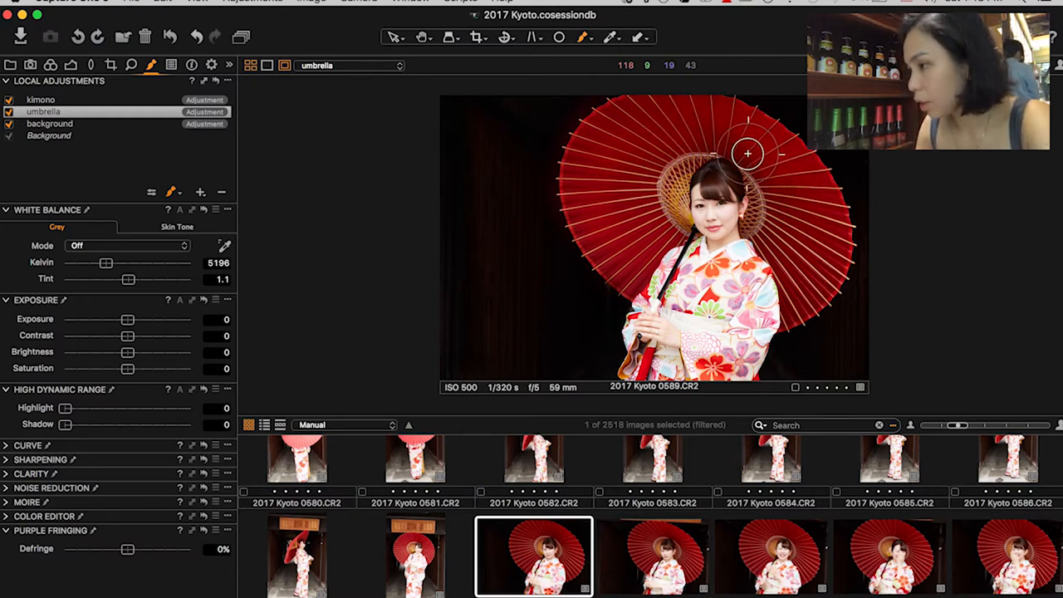
pyautogui.moveTo(778, 252)
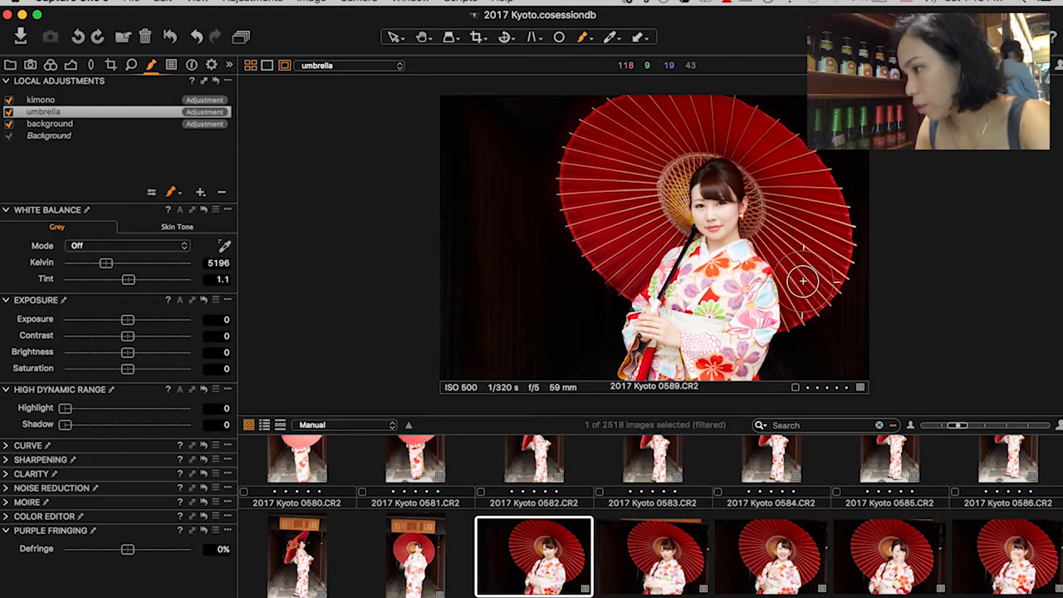
pyautogui.moveTo(784, 210)
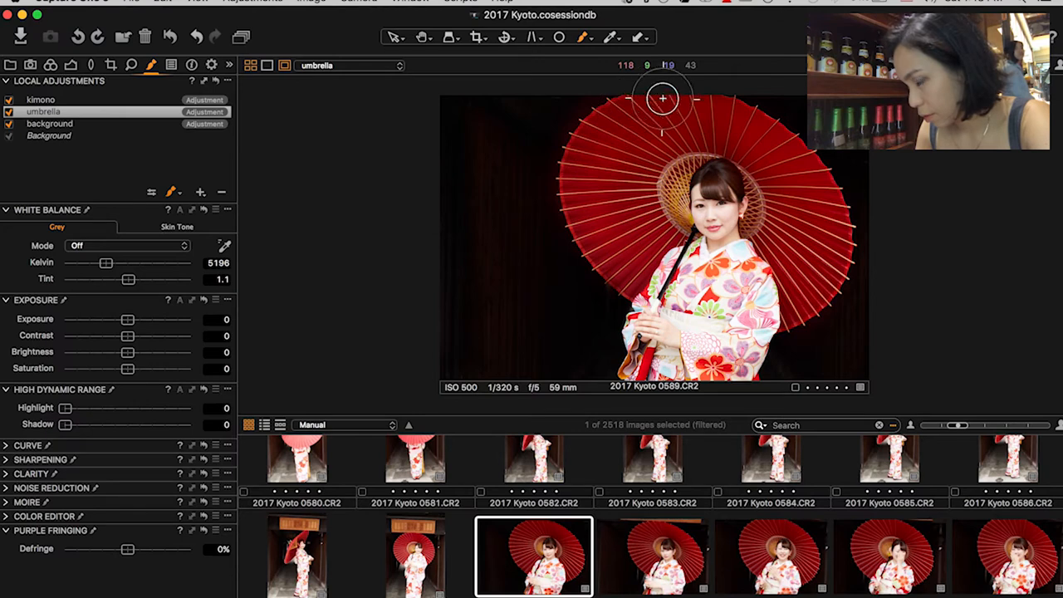
pyautogui.moveTo(623, 265)
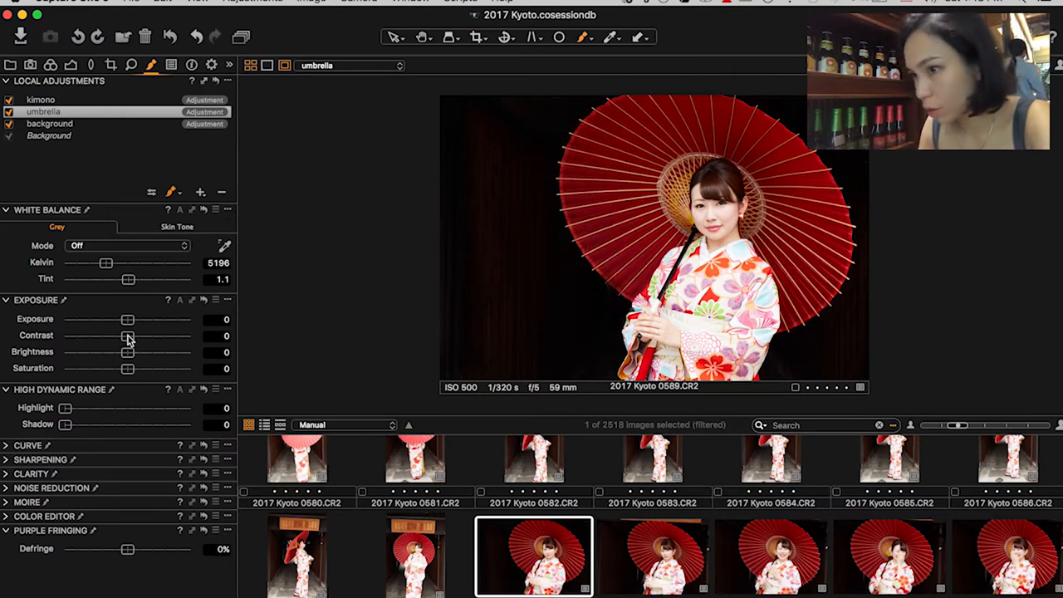
# Step: Try umbrella layer contrast from -50 to 50 and settle it at 20
pyautogui.moveTo(130, 335); pyautogui.dragTo(139, 335)
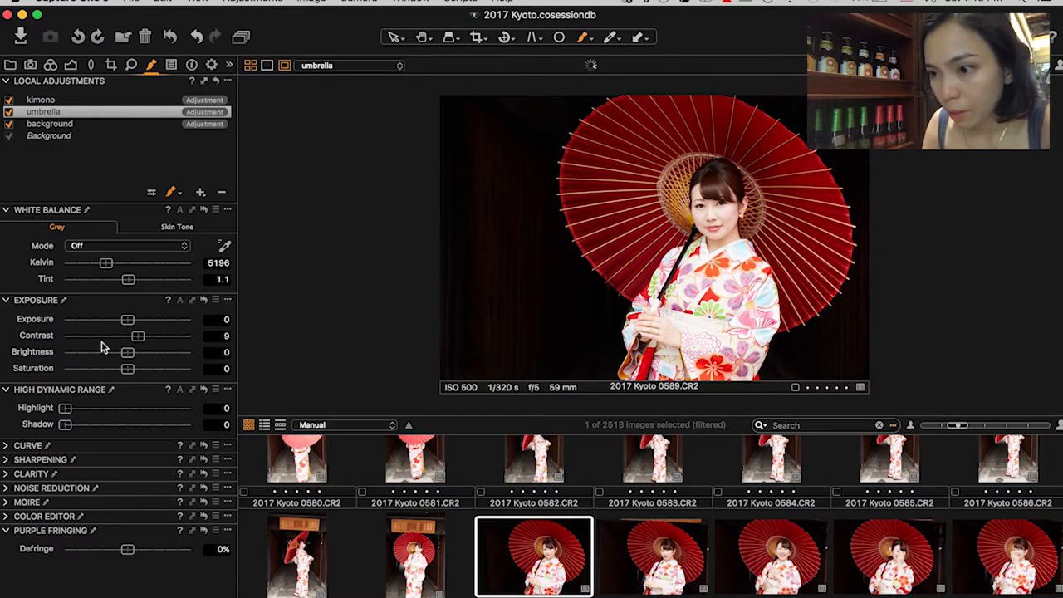
pyautogui.moveTo(137, 336); pyautogui.dragTo(64, 336)
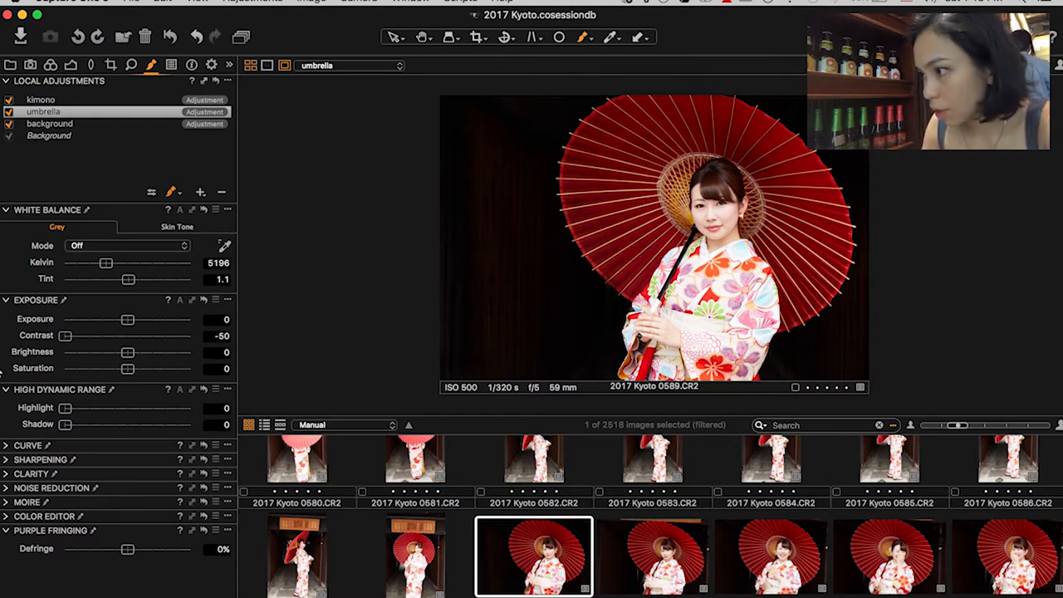
pyautogui.moveTo(126, 335); pyautogui.dragTo(189, 336)
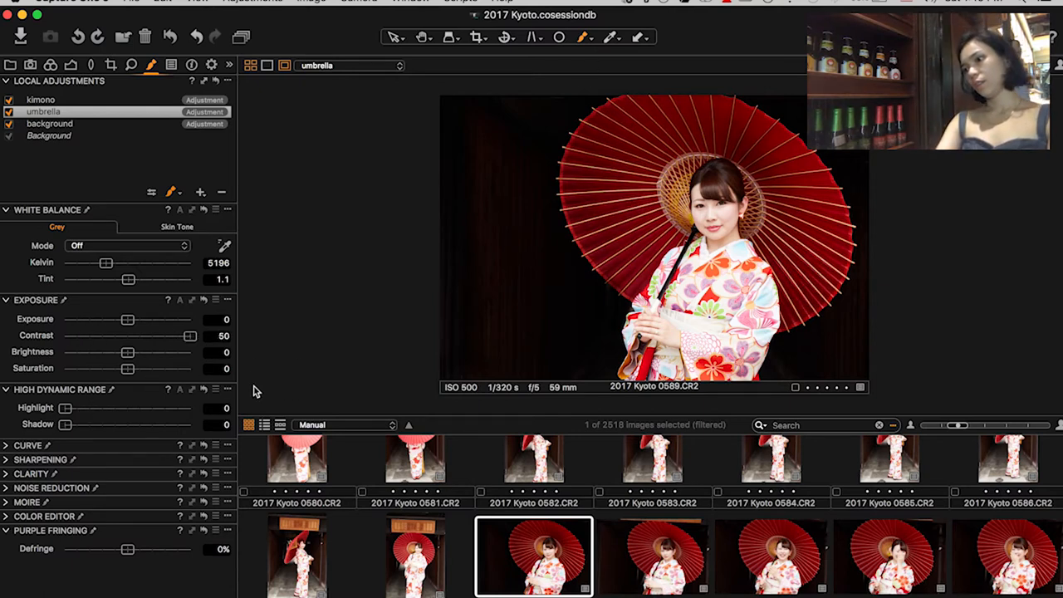
pyautogui.moveTo(189, 336); pyautogui.dragTo(153, 335)
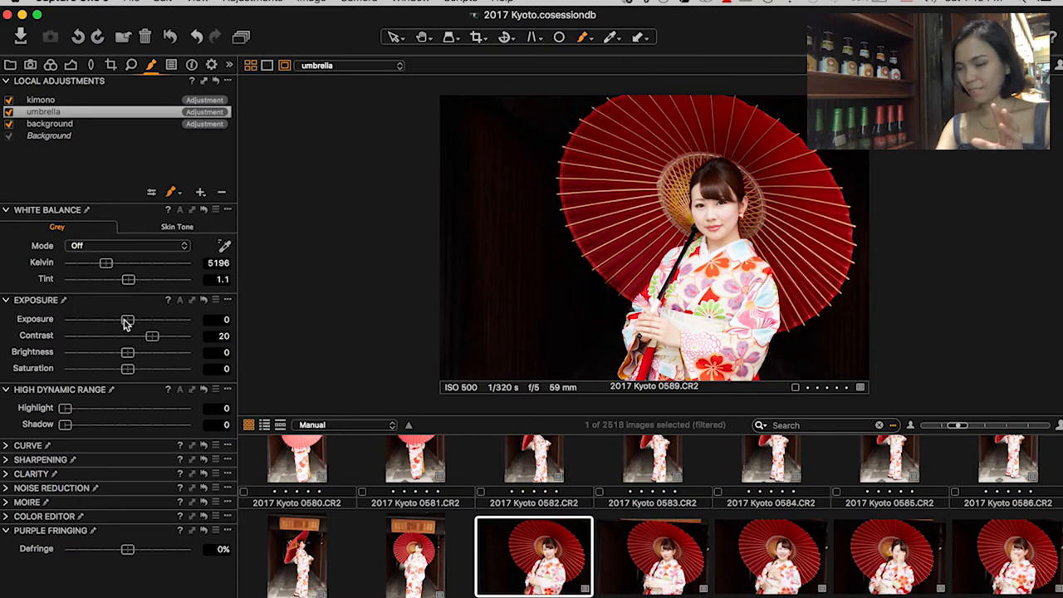
# Step: Test brighter and darker exposures on the umbrella layer, settling at a slight 0.13 lift
pyautogui.moveTo(126, 319); pyautogui.dragTo(167, 319)
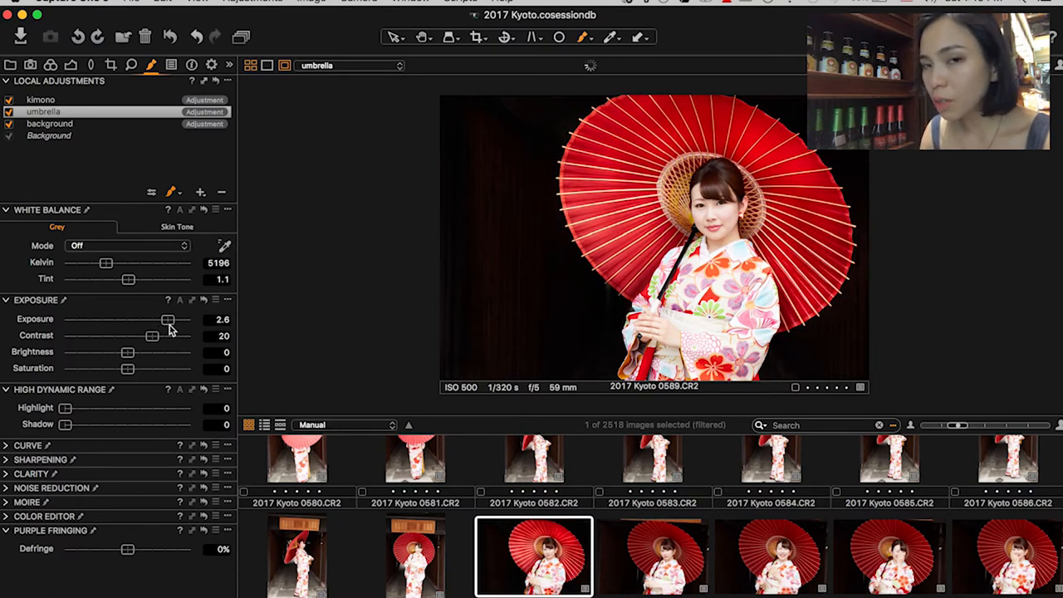
pyautogui.moveTo(167, 319); pyautogui.dragTo(90, 319)
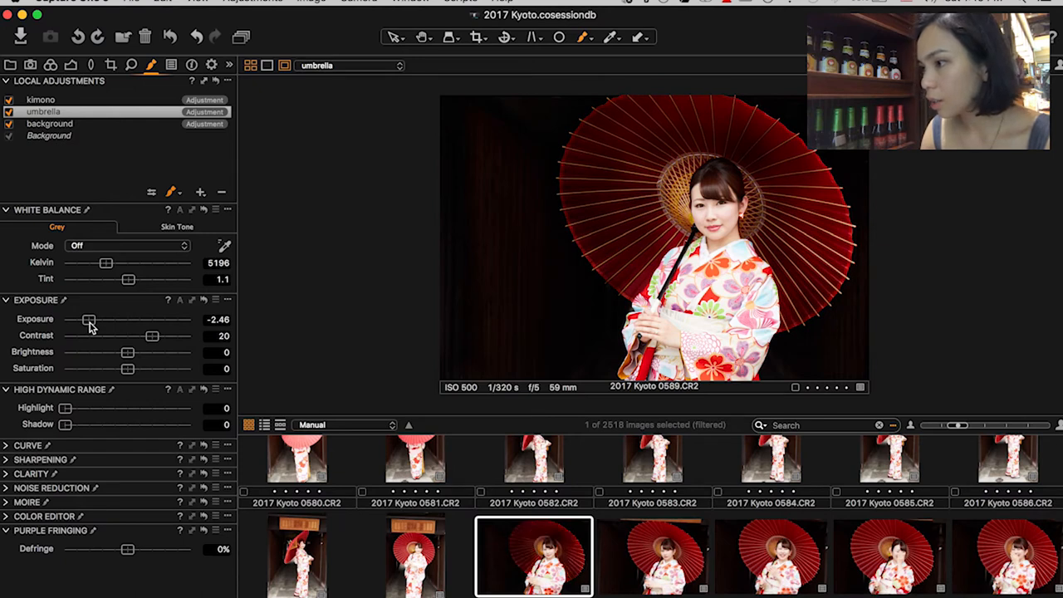
pyautogui.click(641, 171)
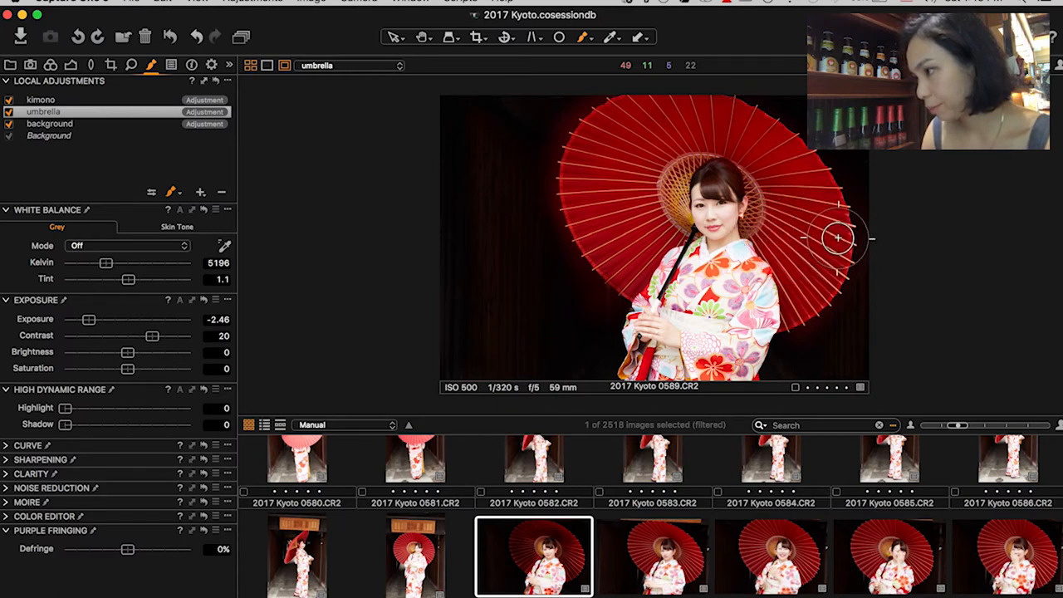
pyautogui.moveTo(838, 221)
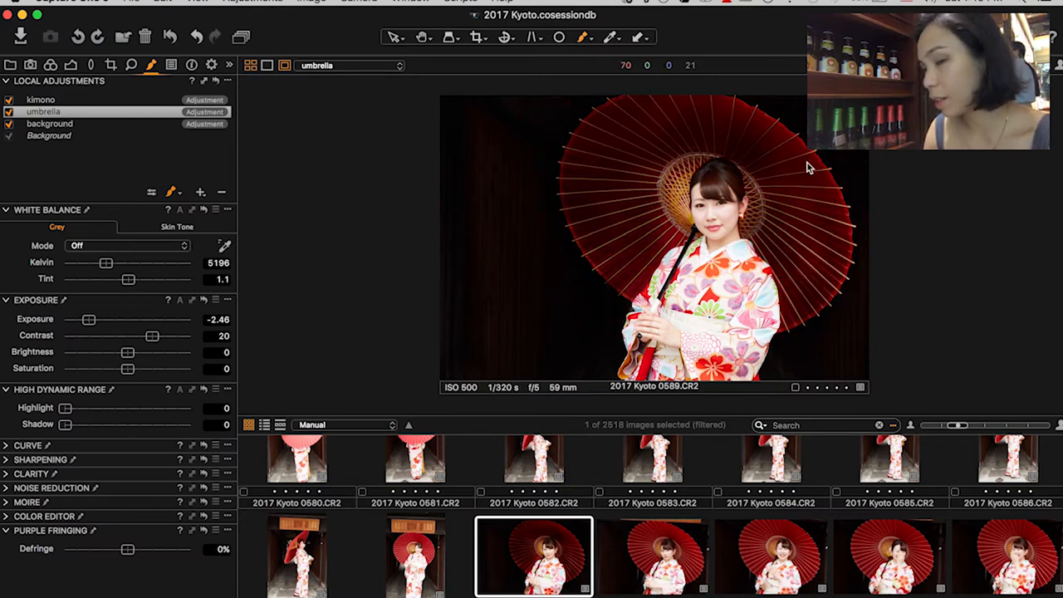
pyautogui.moveTo(129, 336)
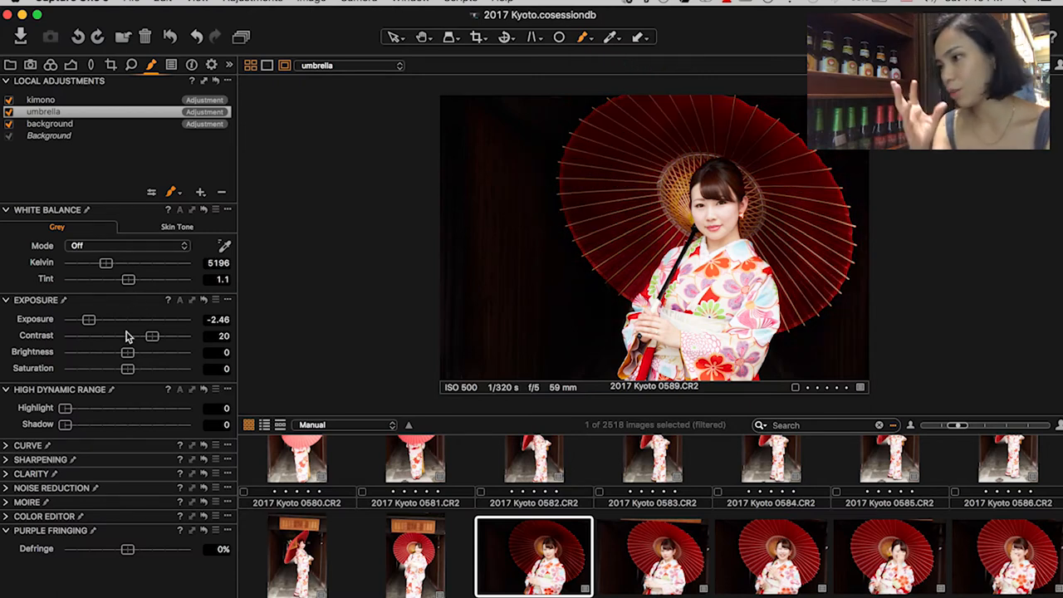
pyautogui.moveTo(89, 319); pyautogui.dragTo(114, 319)
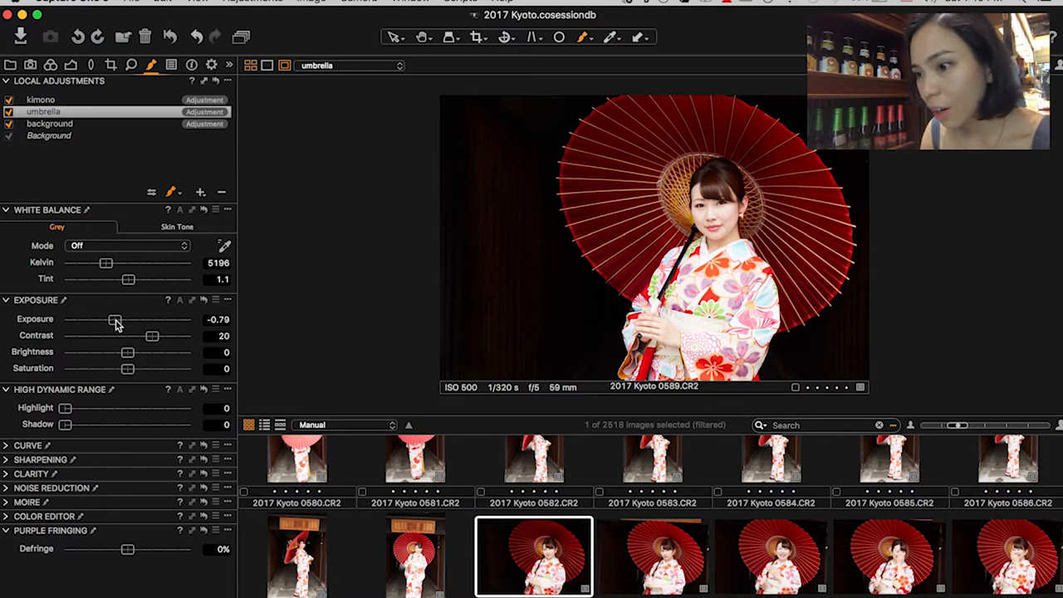
pyautogui.moveTo(106, 319); pyautogui.dragTo(146, 318)
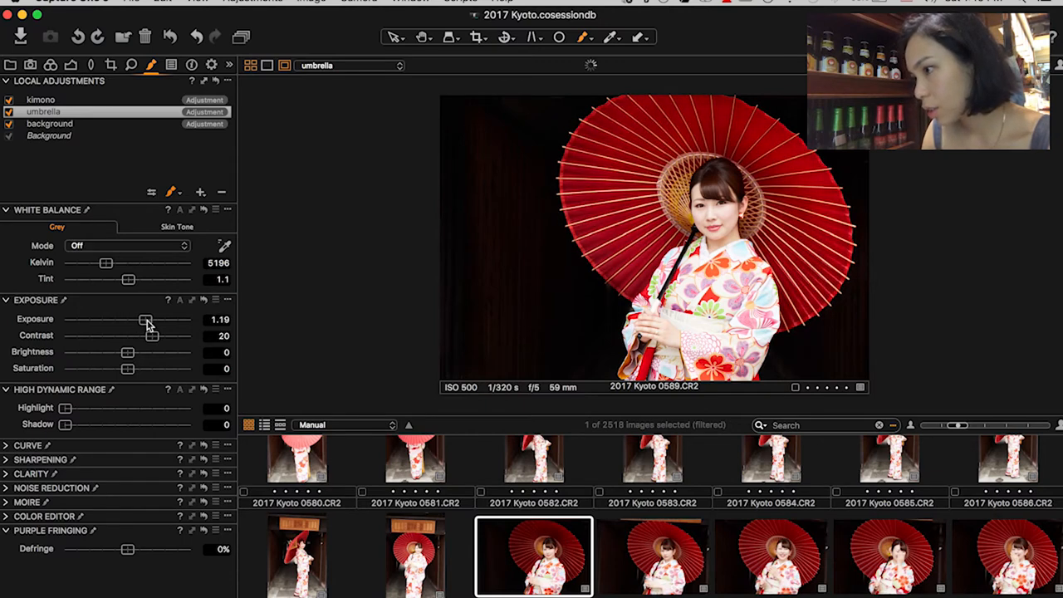
pyautogui.moveTo(145, 318); pyautogui.dragTo(147, 319)
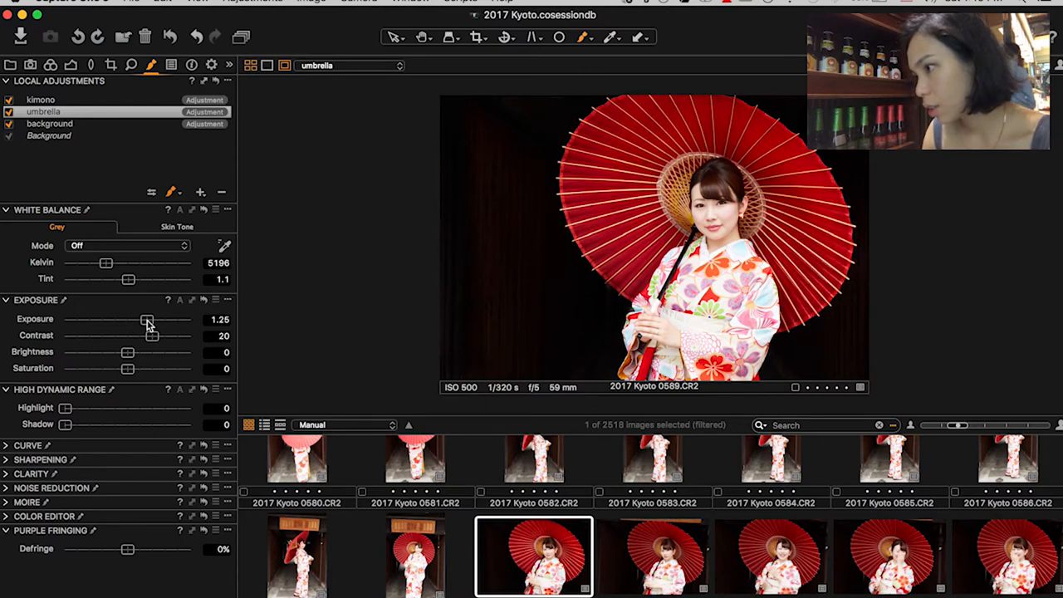
pyautogui.moveTo(146, 318); pyautogui.dragTo(136, 319)
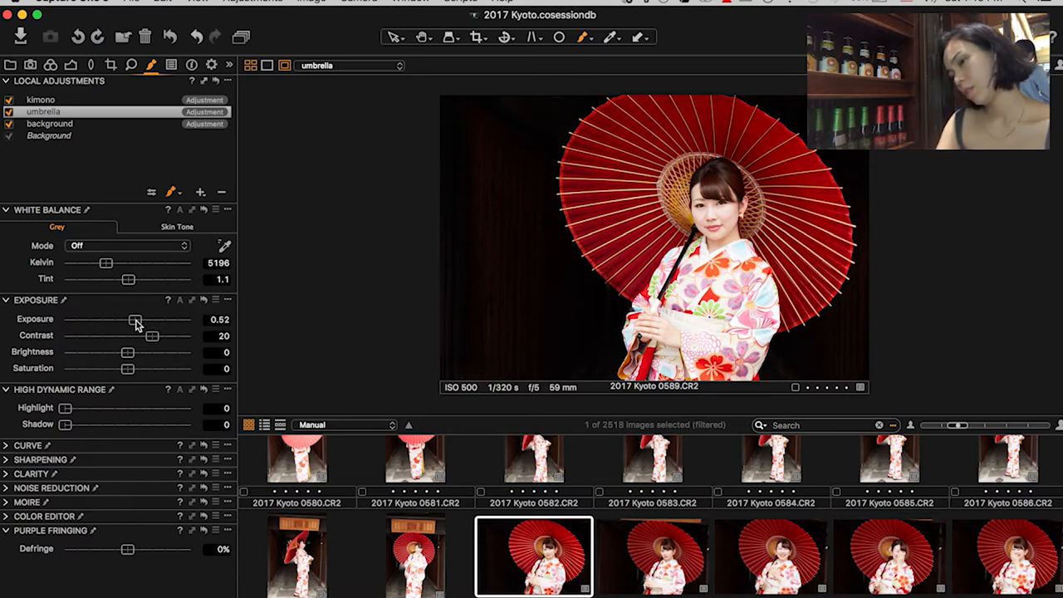
pyautogui.moveTo(136, 319); pyautogui.dragTo(130, 318)
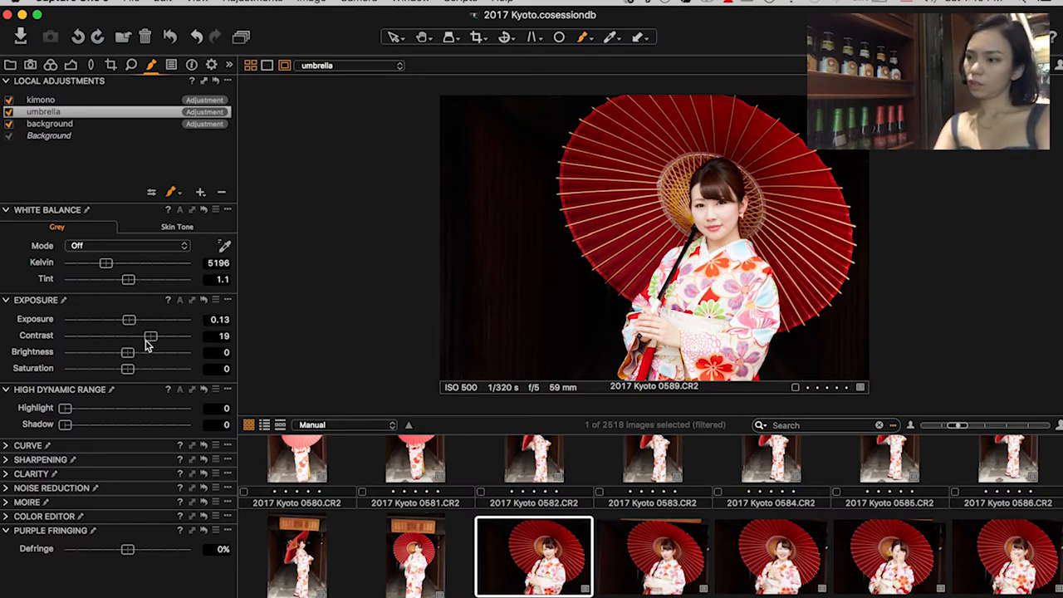
# Step: Lower the umbrella layer's contrast and confirm it at 13
pyautogui.moveTo(150, 335); pyautogui.dragTo(141, 336)
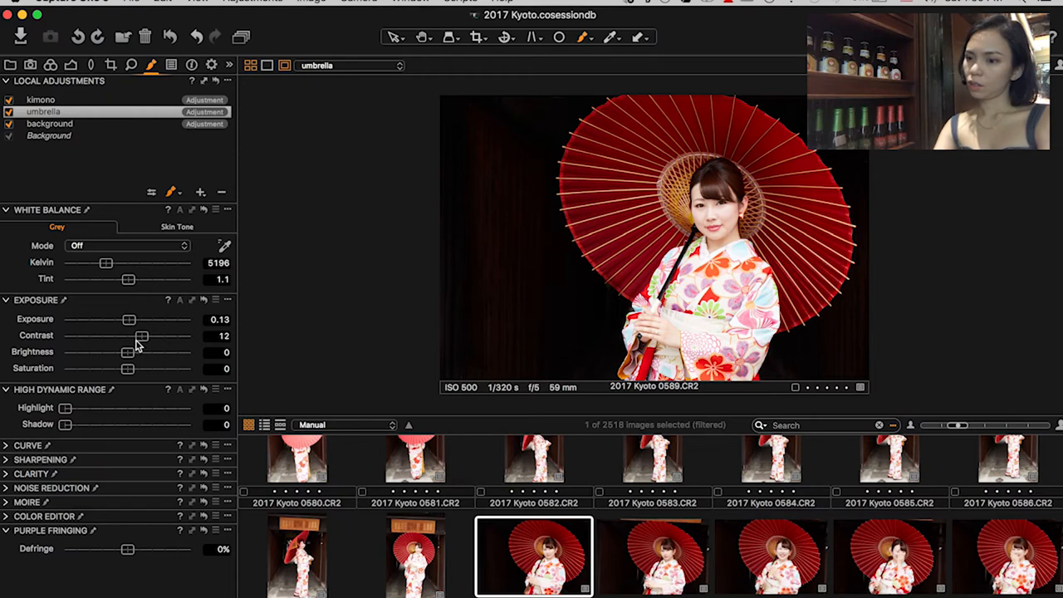
pyautogui.moveTo(141, 335); pyautogui.dragTo(143, 335)
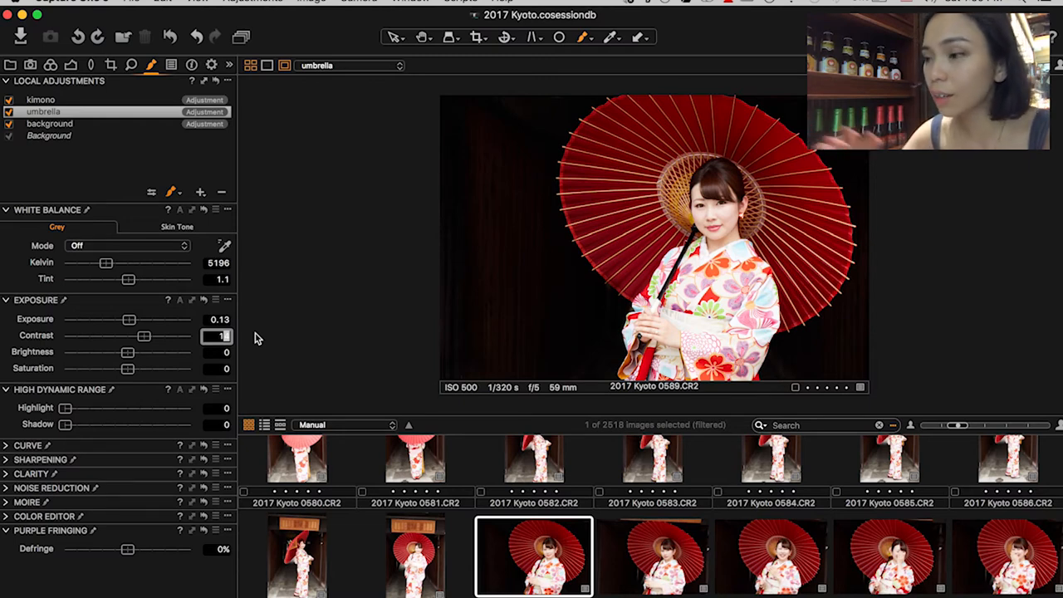
pyautogui.write('13')
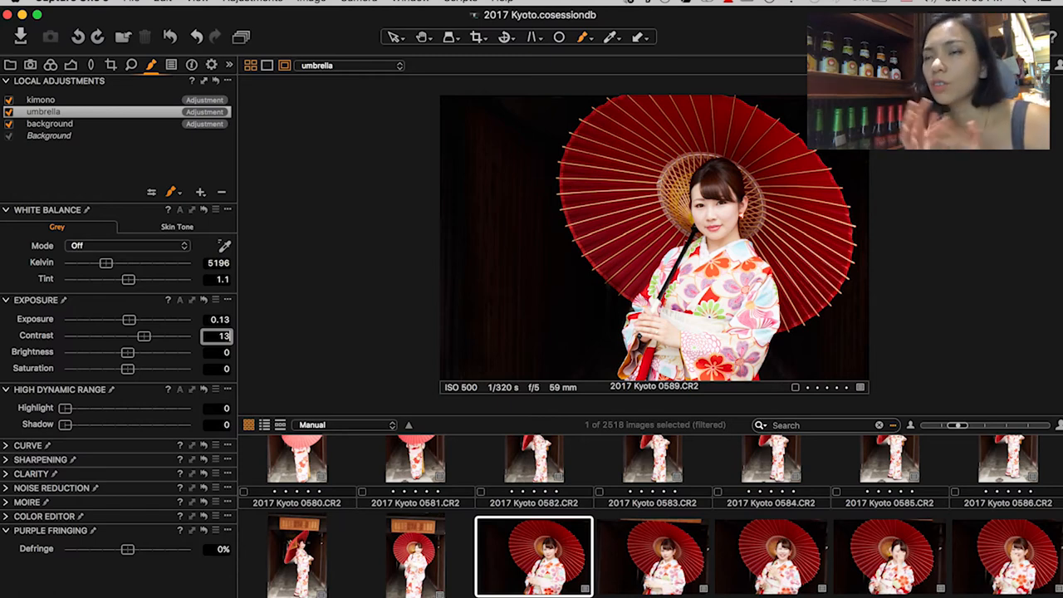
pyautogui.click(43, 111)
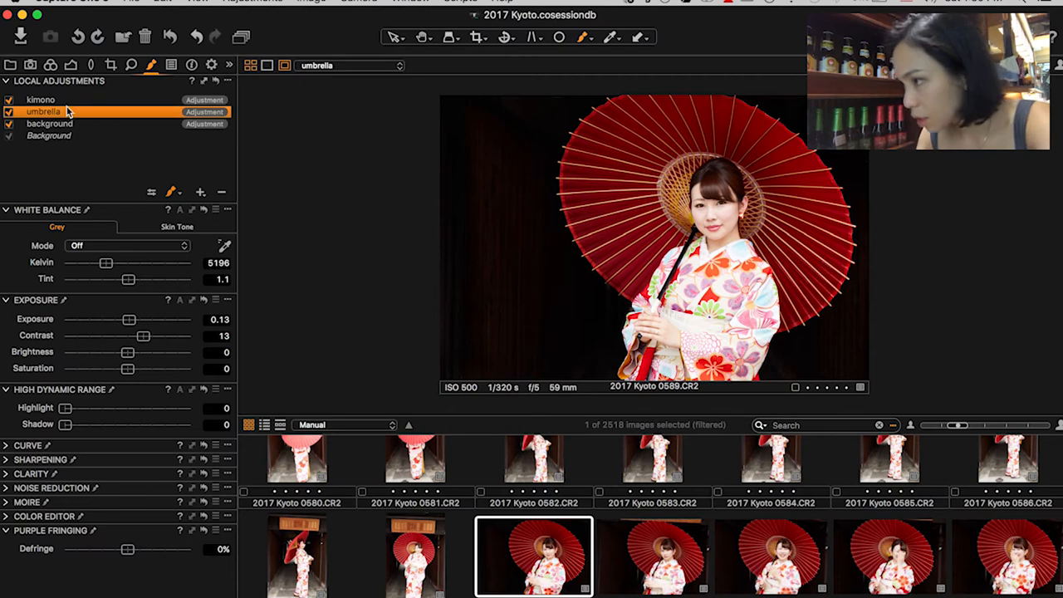
# Step: Select the kimono layer in Local Adjustments for editing
pyautogui.click(39, 100)
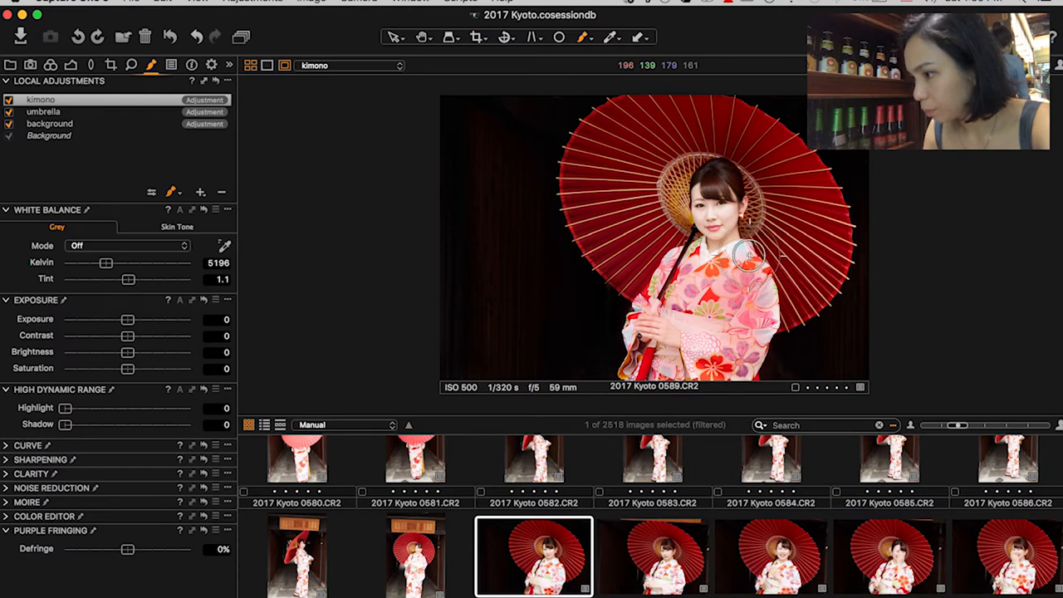
pyautogui.moveTo(684, 307)
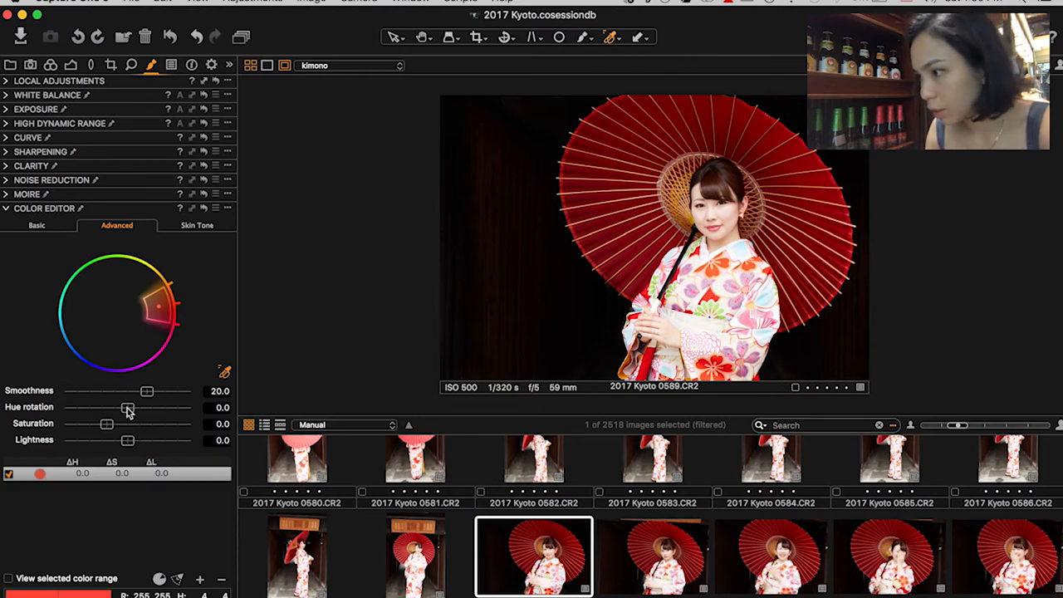
# Step: Raise the picked red range's saturation on the kimono to about 52.6
pyautogui.moveTo(106, 423); pyautogui.dragTo(143, 423)
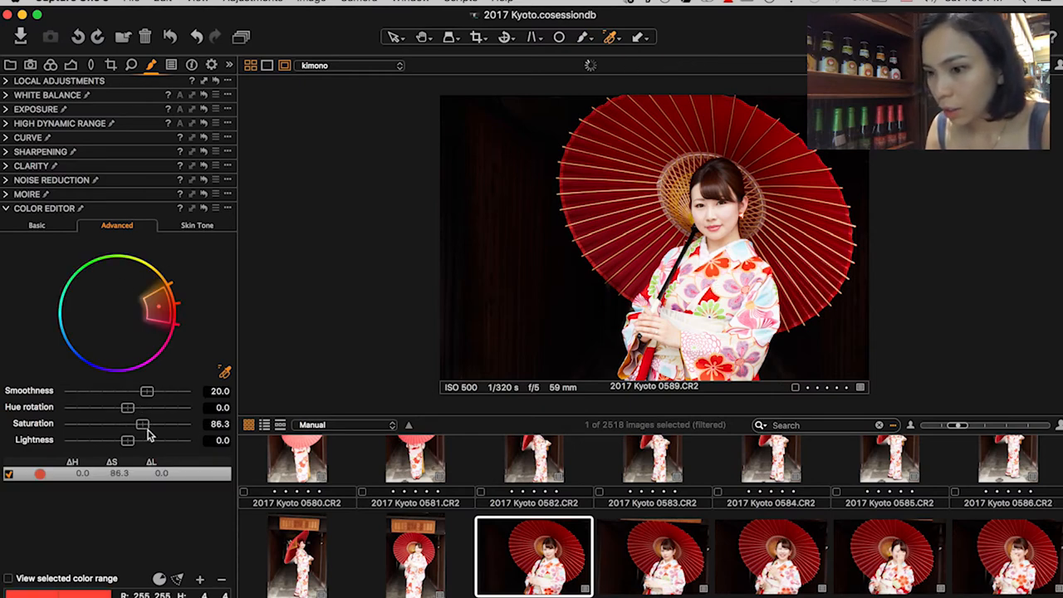
pyautogui.moveTo(143, 424); pyautogui.dragTo(130, 423)
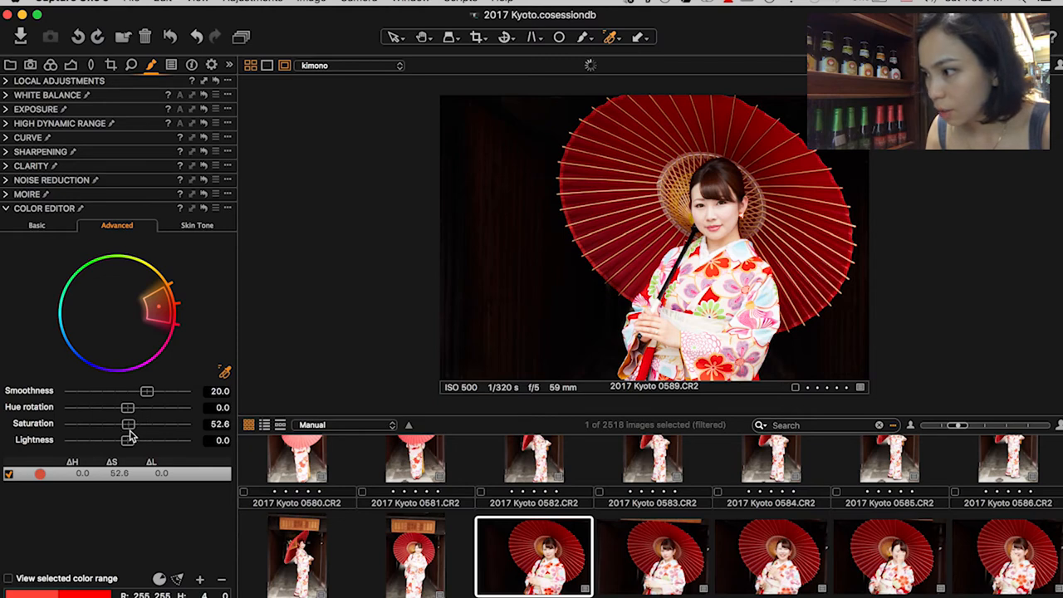
pyautogui.moveTo(573, 274)
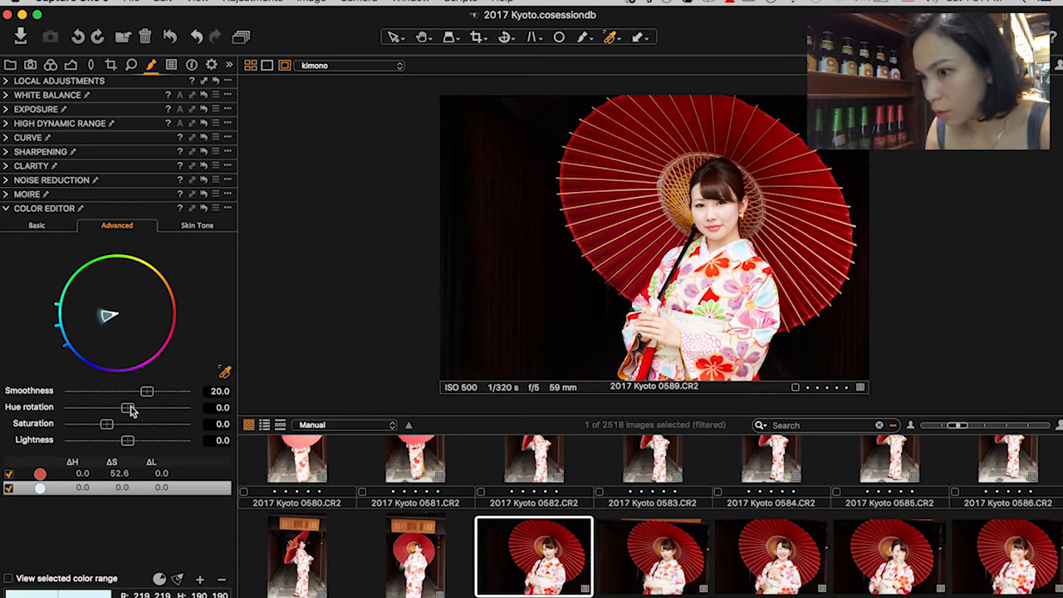
# Step: Boost the blue range's saturation strongly and settle its hue rotation at about 9
pyautogui.moveTo(108, 407); pyautogui.dragTo(189, 407)
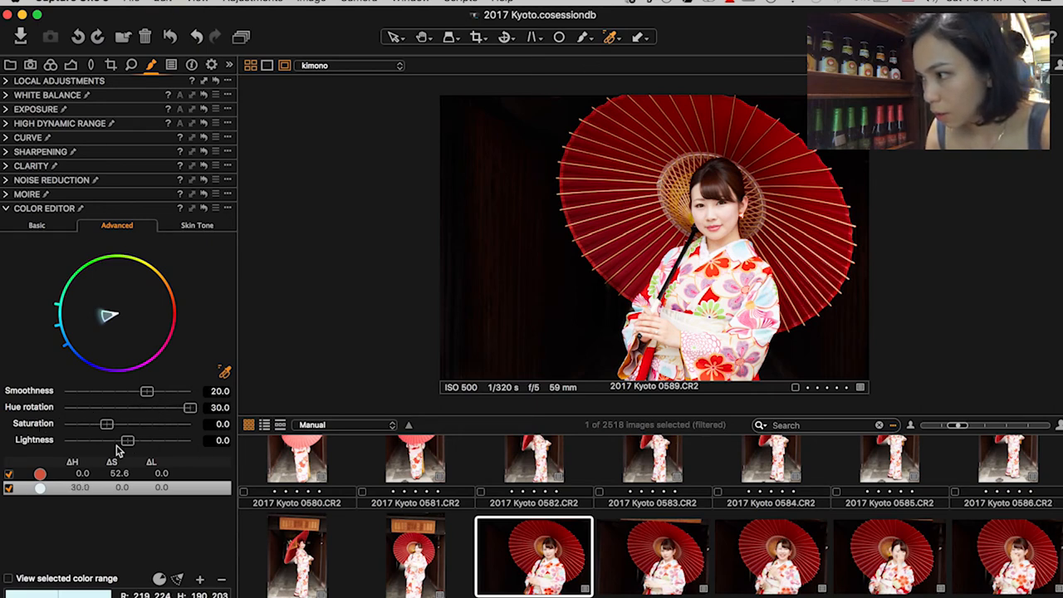
pyautogui.moveTo(106, 424); pyautogui.dragTo(174, 423)
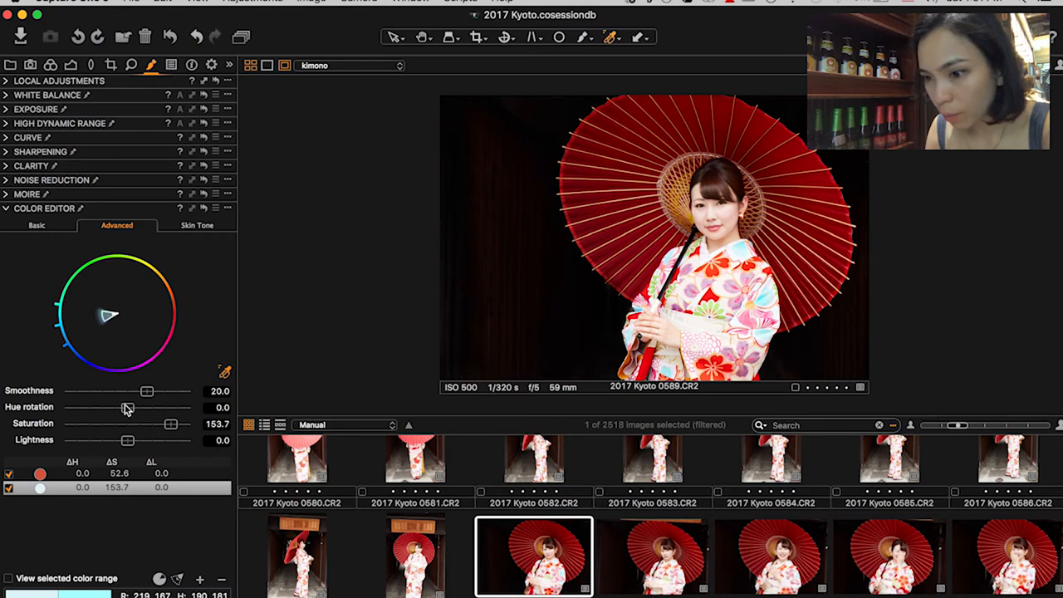
pyautogui.moveTo(126, 407); pyautogui.dragTo(65, 407)
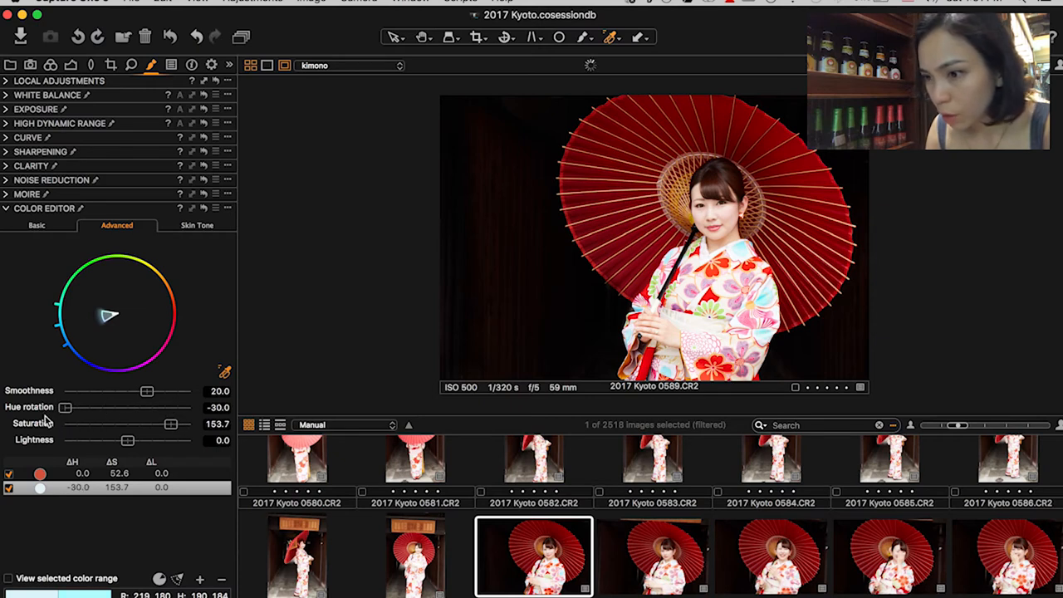
pyautogui.moveTo(65, 407); pyautogui.dragTo(190, 406)
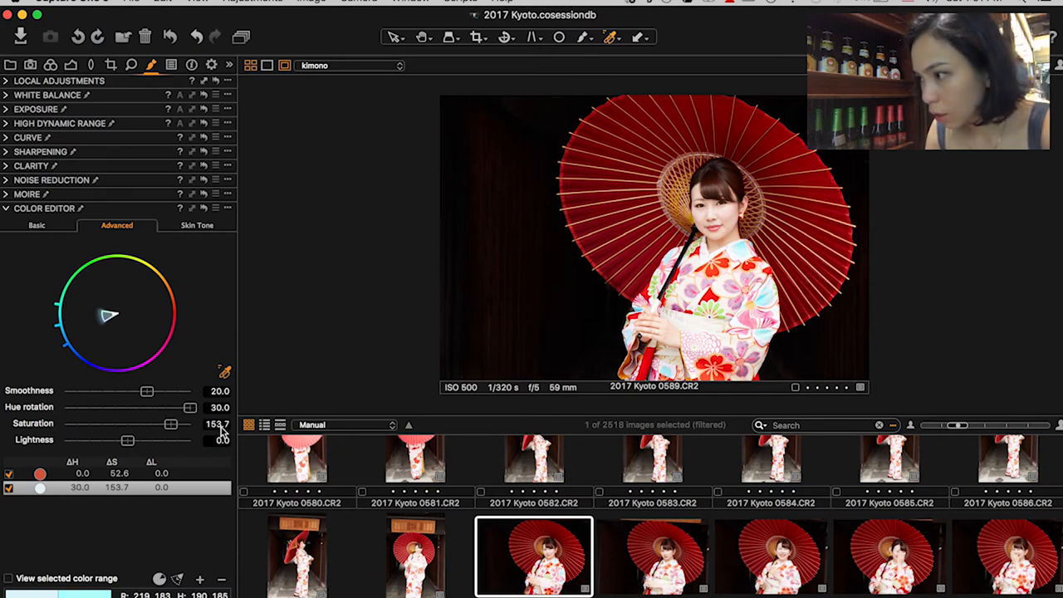
pyautogui.moveTo(189, 405); pyautogui.dragTo(176, 405)
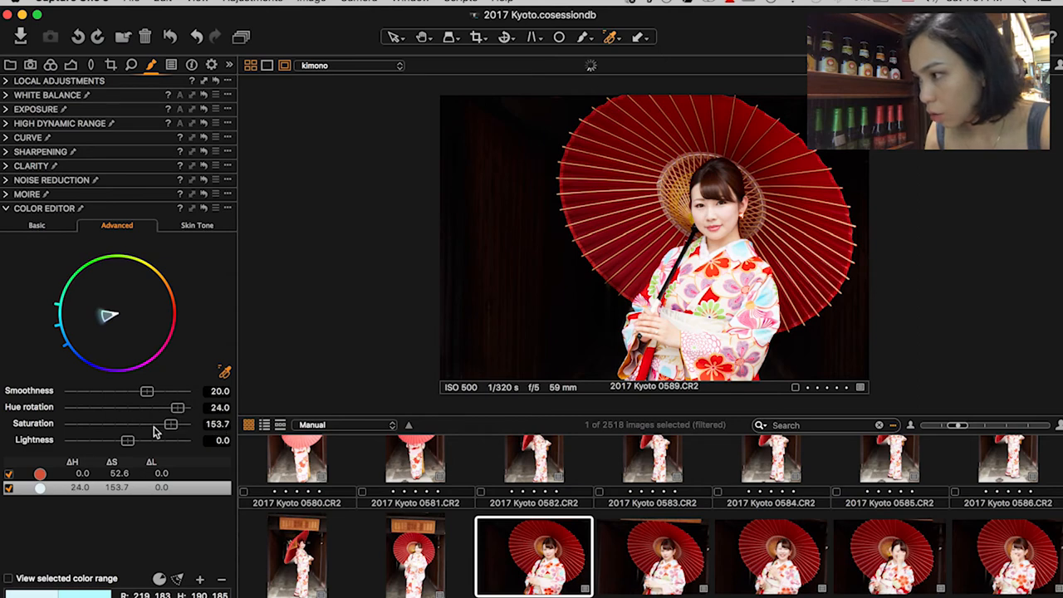
pyautogui.moveTo(176, 407); pyautogui.dragTo(146, 406)
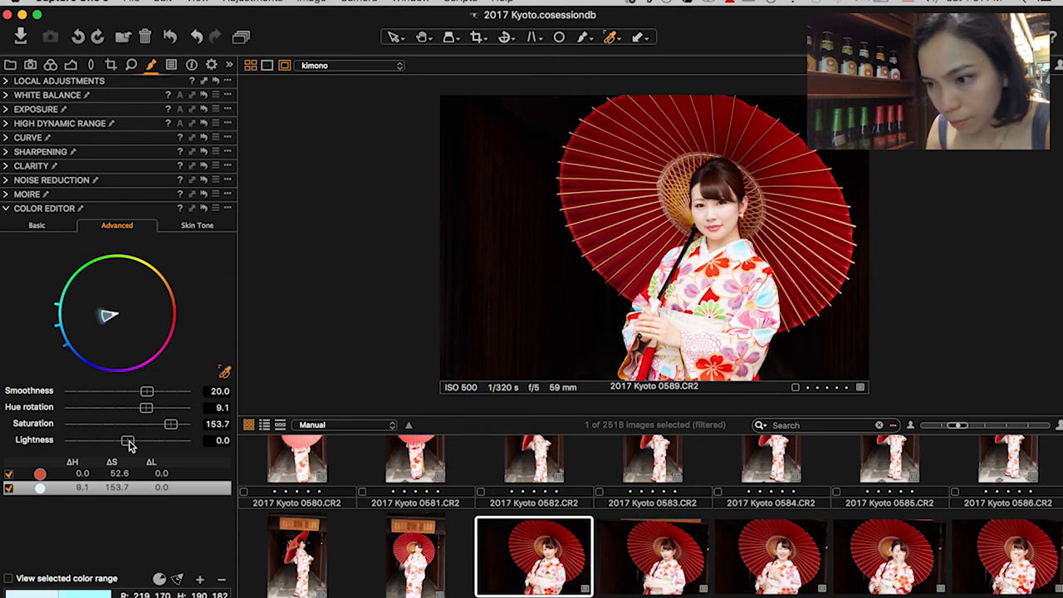
# Step: Push the blue range's lightness fully down to -100
pyautogui.moveTo(130, 440); pyautogui.dragTo(65, 440)
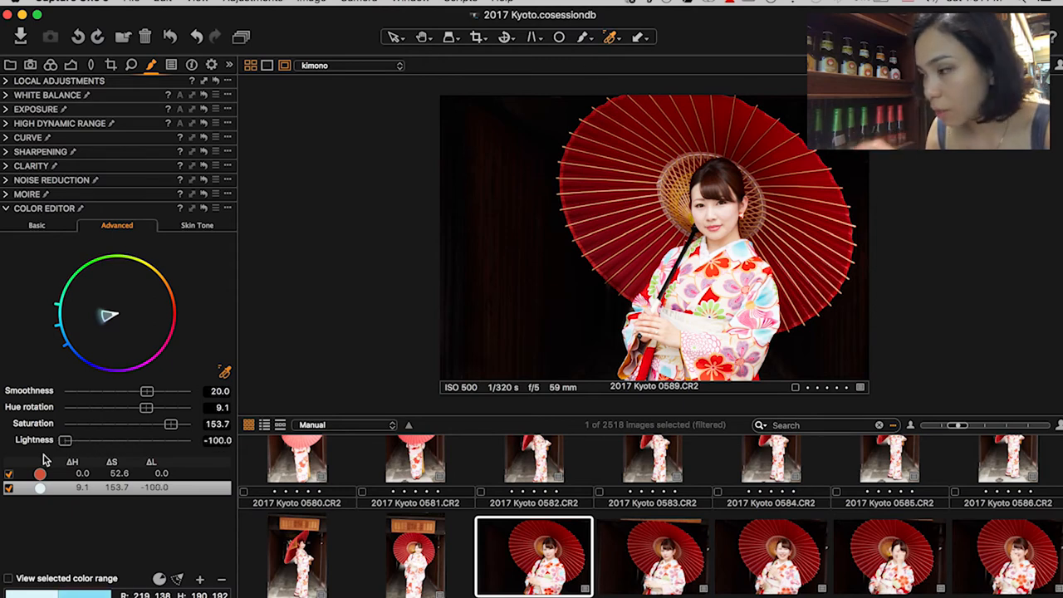
pyautogui.moveTo(64, 440); pyautogui.dragTo(190, 440)
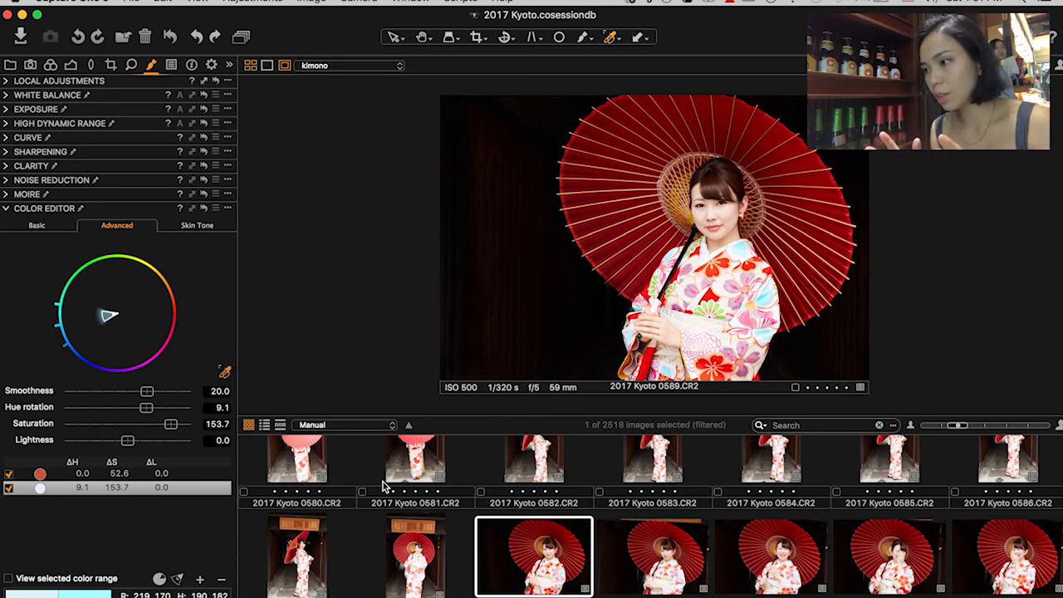
pyautogui.moveTo(381, 486)
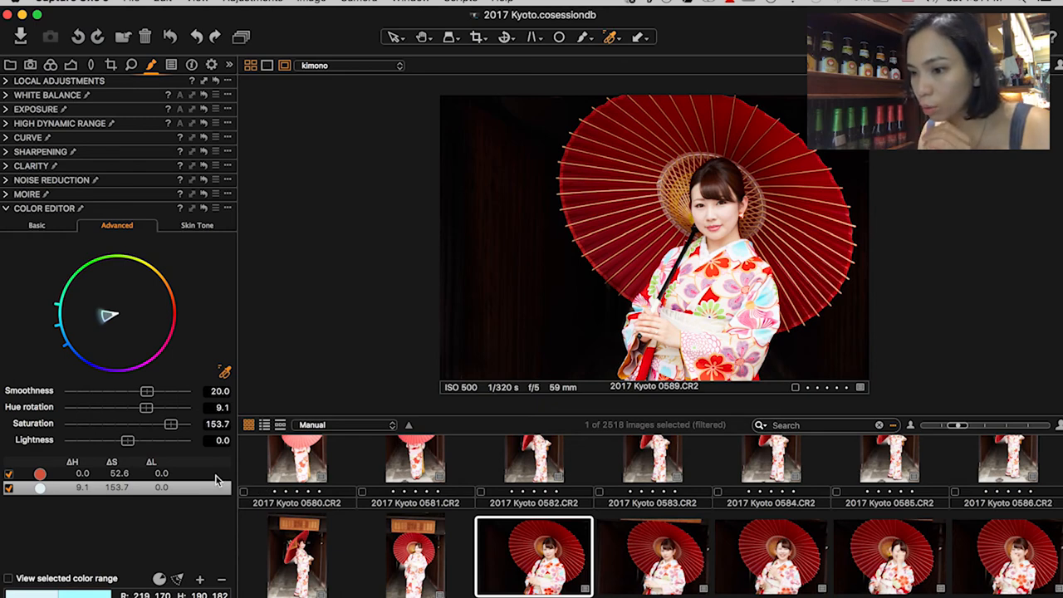
pyautogui.moveTo(126, 440); pyautogui.dragTo(65, 441)
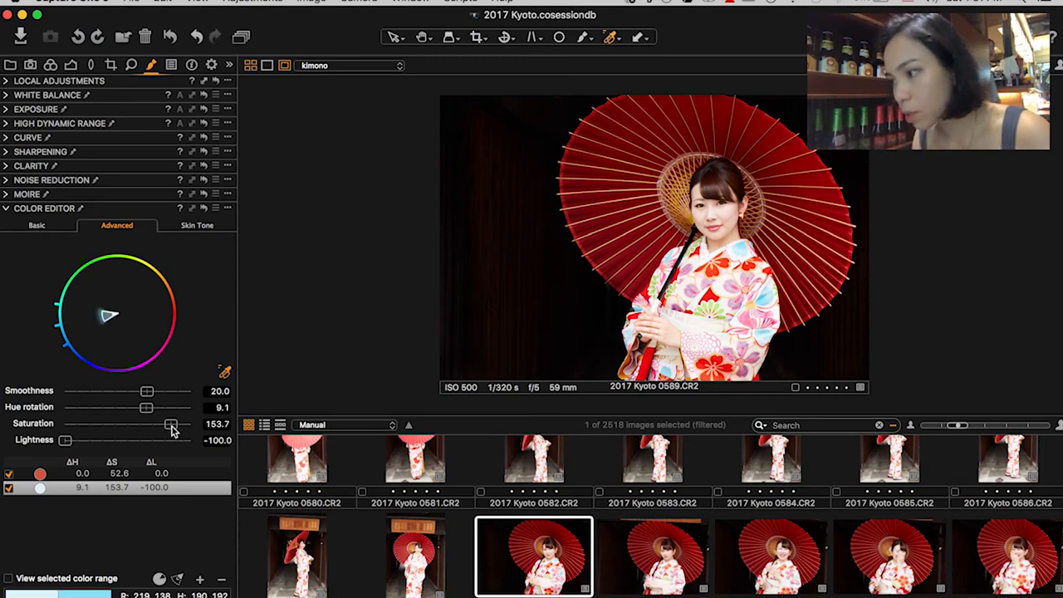
# Step: Work the blue range's saturation back and forth, easing it to about 83
pyautogui.moveTo(173, 423); pyautogui.dragTo(186, 423)
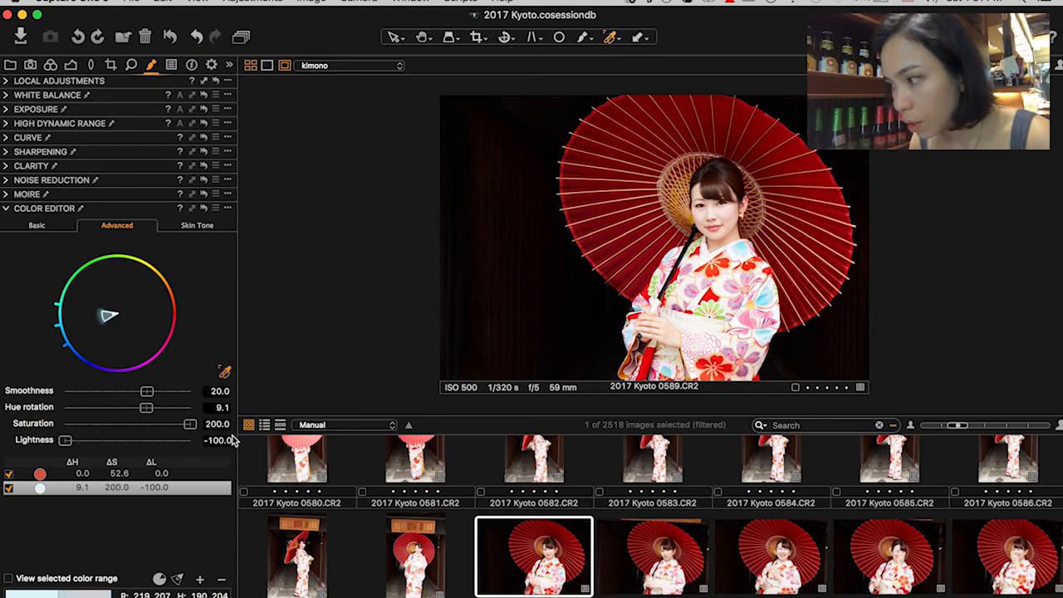
pyautogui.moveTo(176, 424); pyautogui.dragTo(140, 423)
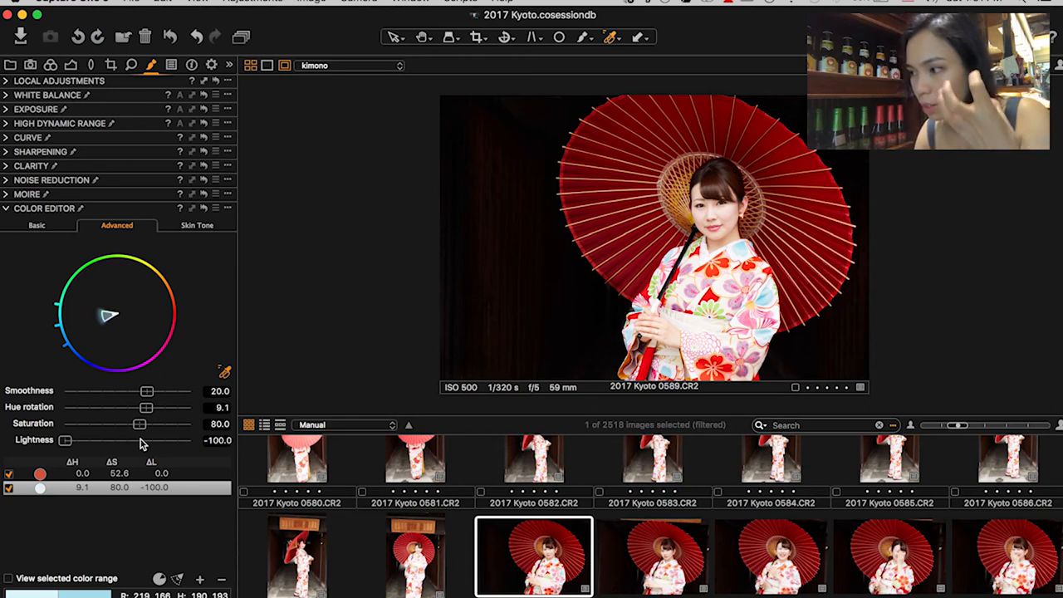
pyautogui.moveTo(140, 423); pyautogui.dragTo(136, 424)
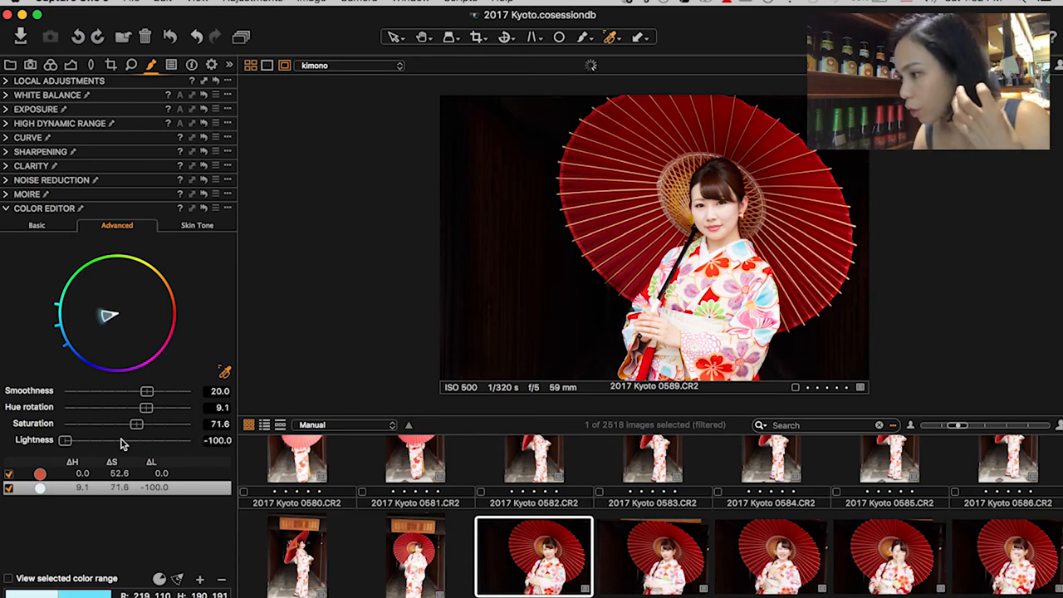
pyautogui.moveTo(141, 423); pyautogui.dragTo(136, 424)
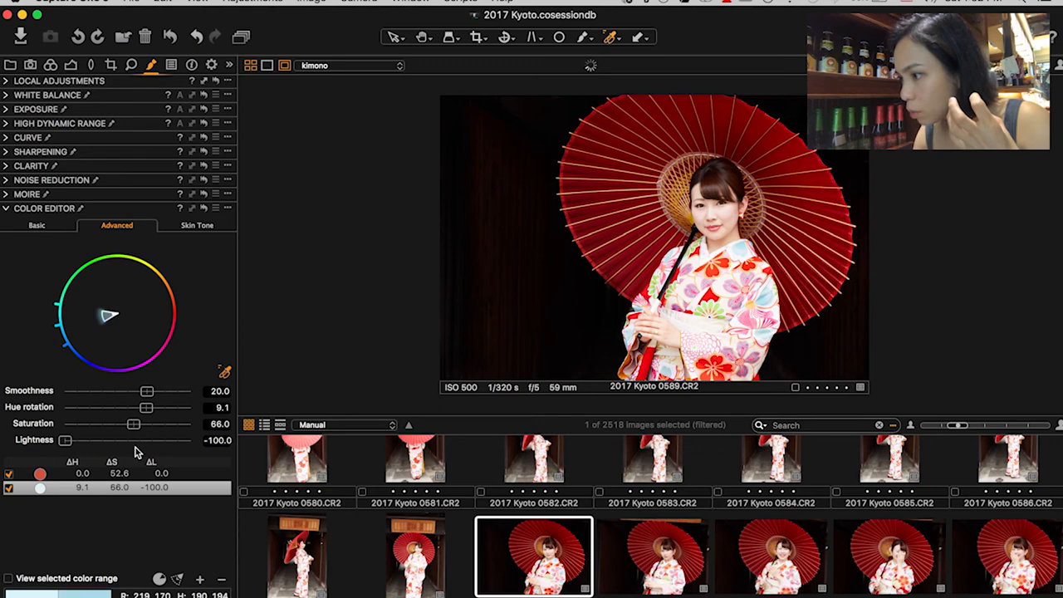
pyautogui.moveTo(133, 425); pyautogui.dragTo(174, 425)
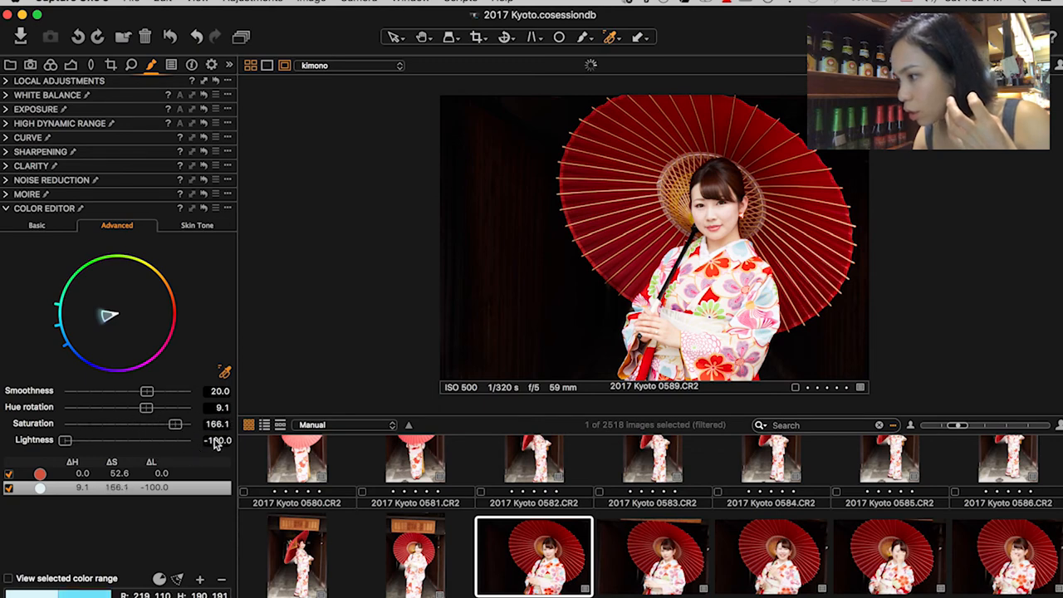
pyautogui.moveTo(174, 423); pyautogui.dragTo(146, 424)
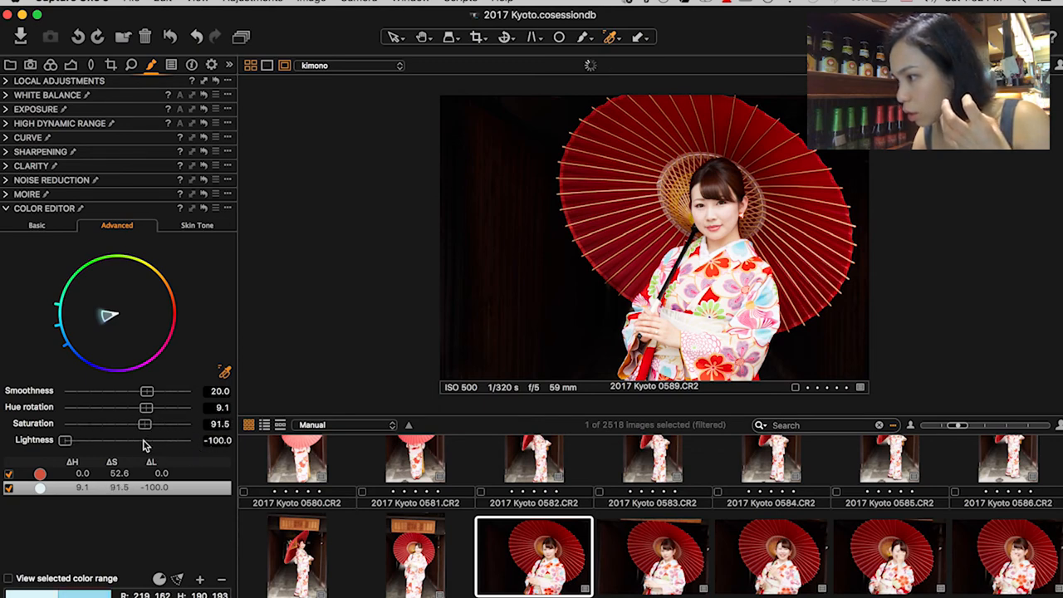
pyautogui.moveTo(147, 424); pyautogui.dragTo(140, 423)
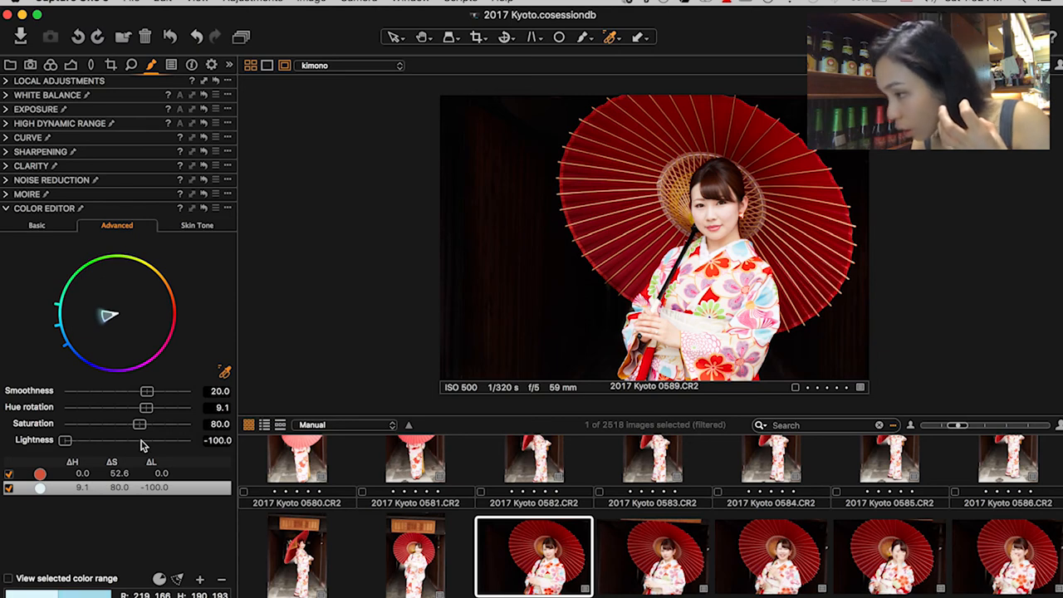
pyautogui.moveTo(139, 424); pyautogui.dragTo(64, 424)
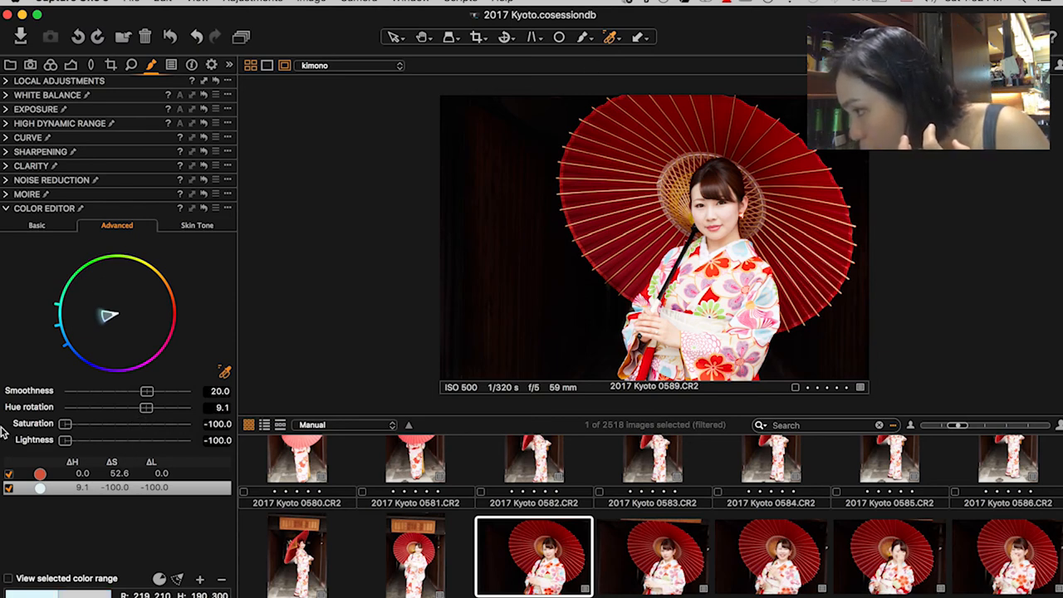
pyautogui.moveTo(66, 423); pyautogui.dragTo(196, 423)
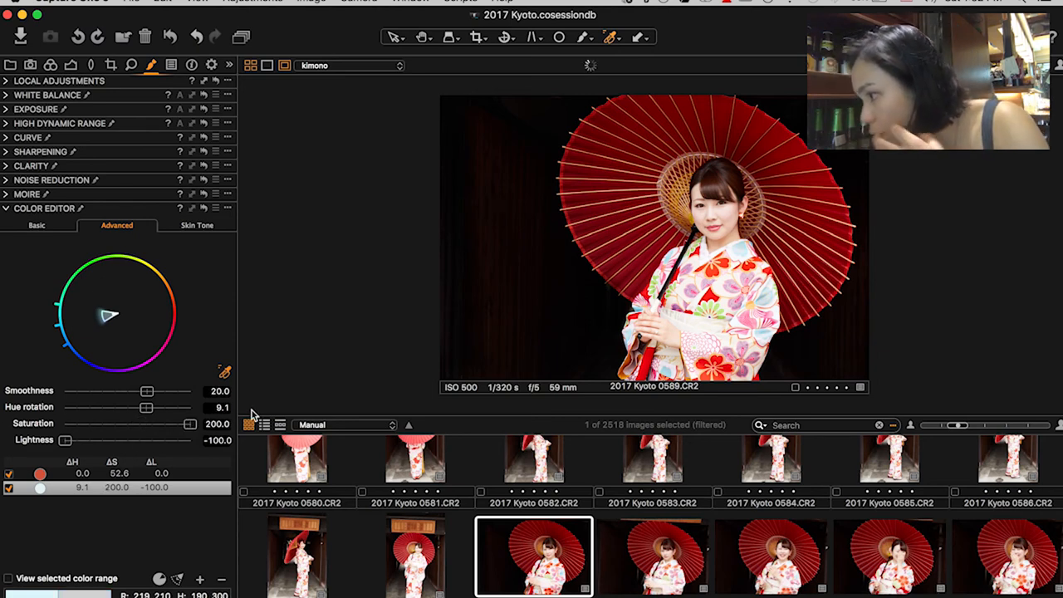
pyautogui.moveTo(191, 424); pyautogui.dragTo(157, 423)
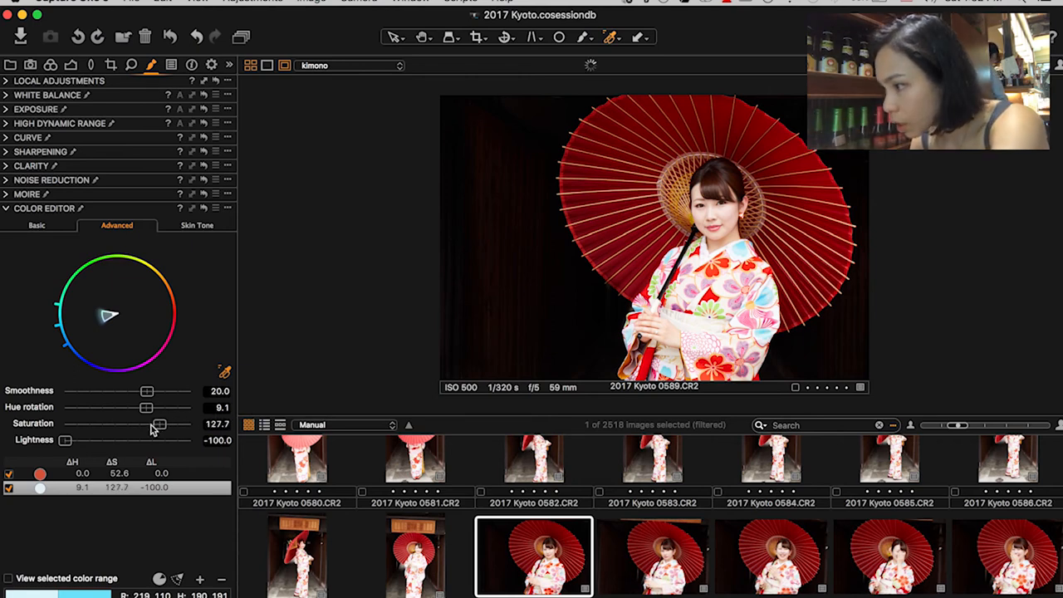
pyautogui.moveTo(159, 423); pyautogui.dragTo(143, 424)
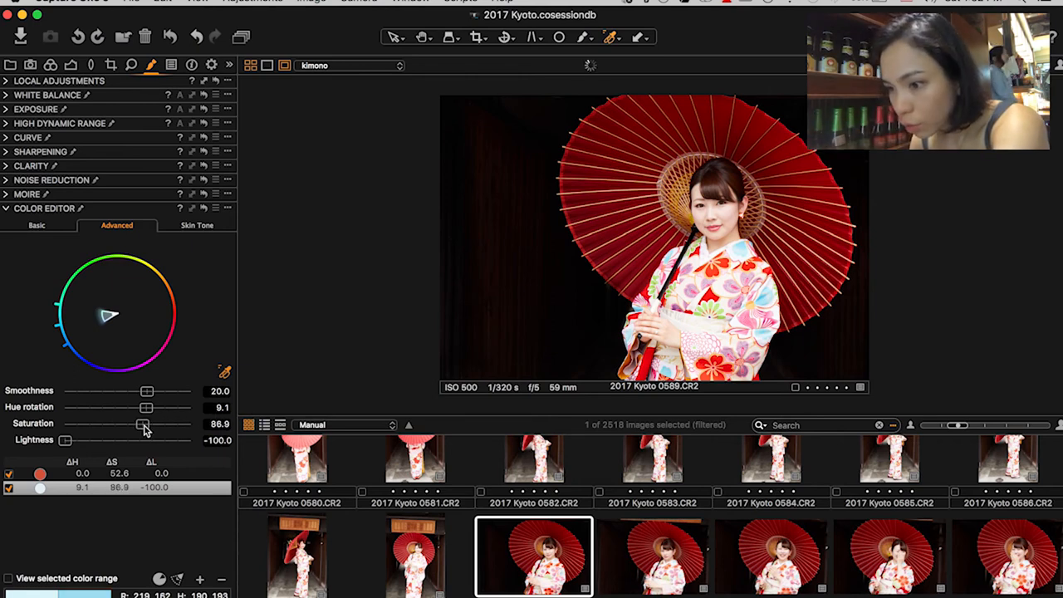
pyautogui.moveTo(148, 423); pyautogui.dragTo(141, 424)
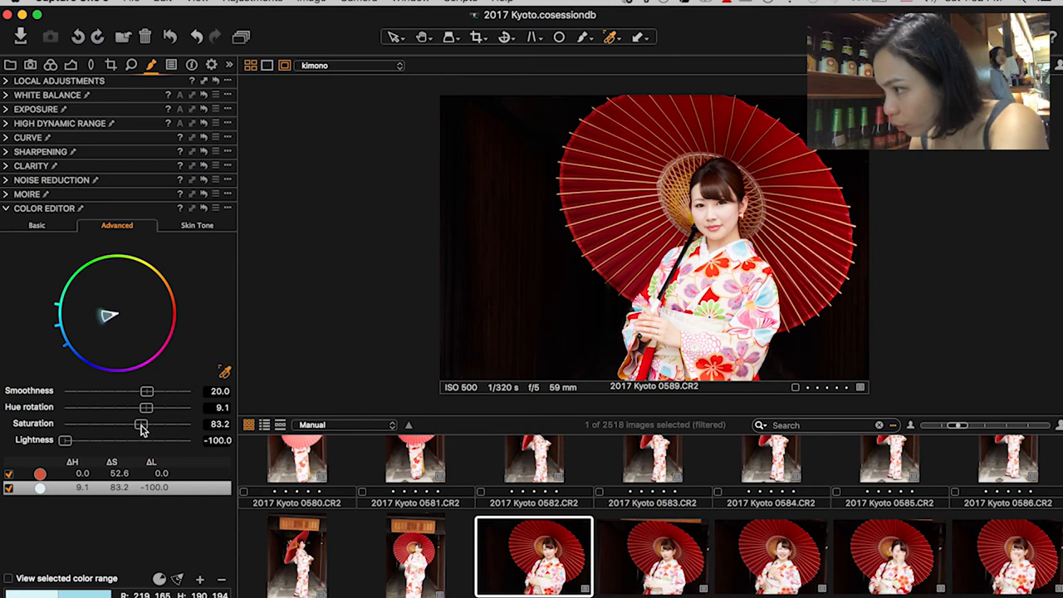